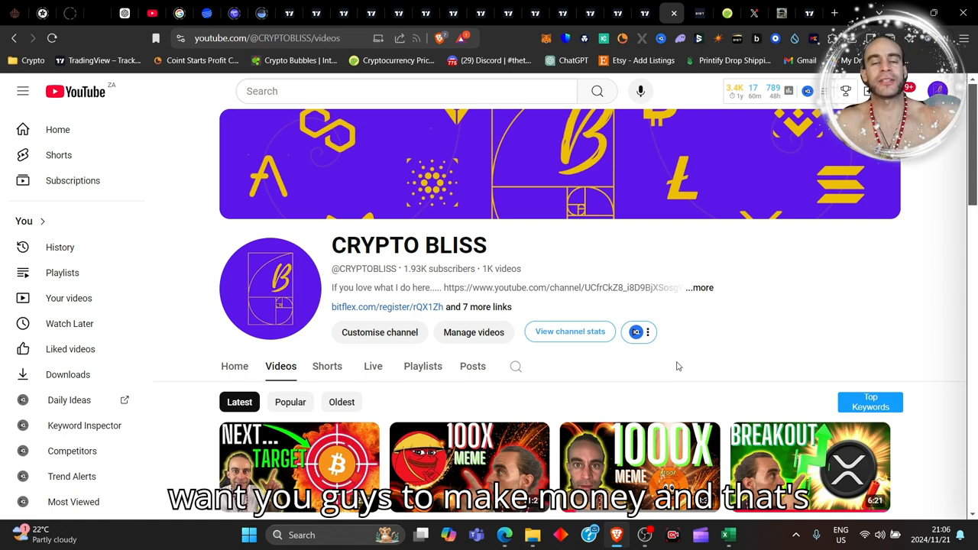
Convert 1000 USD in the CAW converter, showing about 15.2 billion CAW
scroll(down, 3)
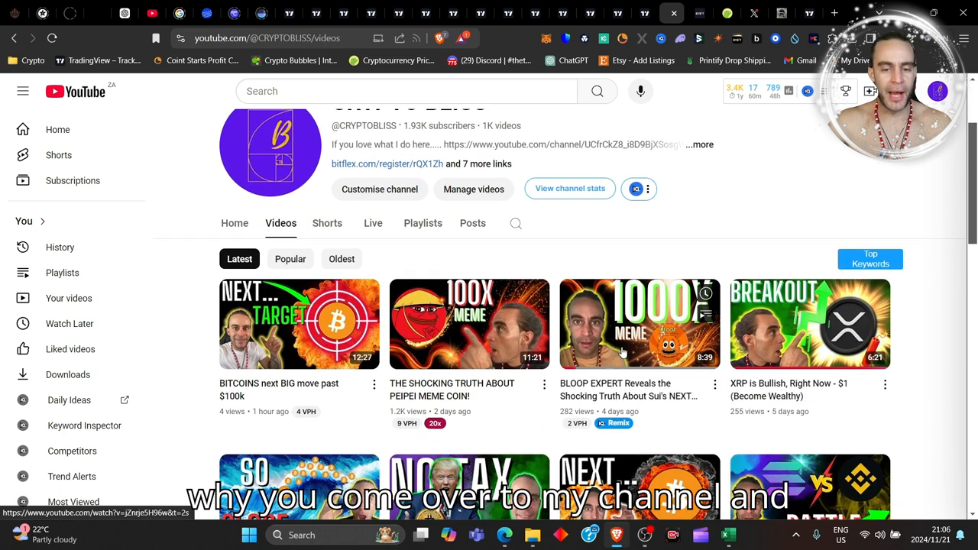
scroll(down, 3)
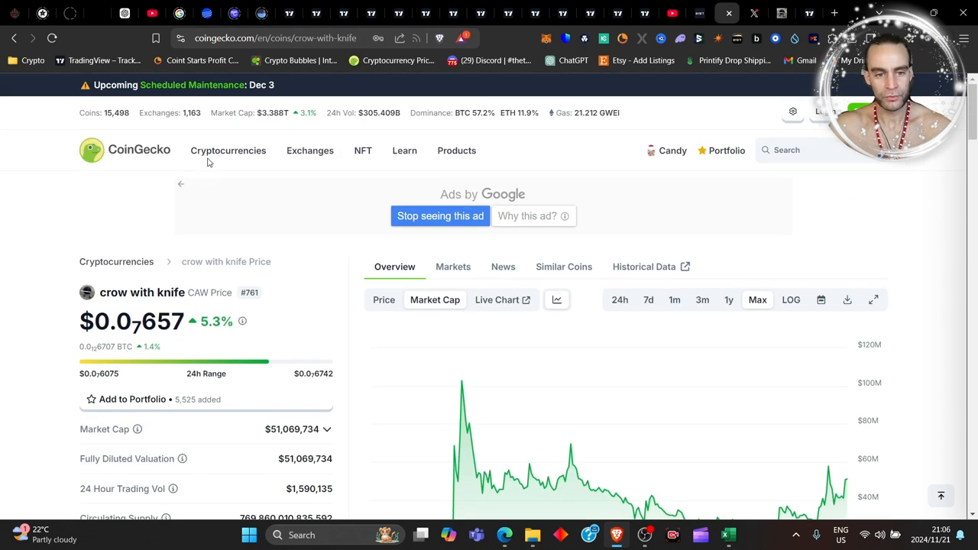
scroll(down, 3)
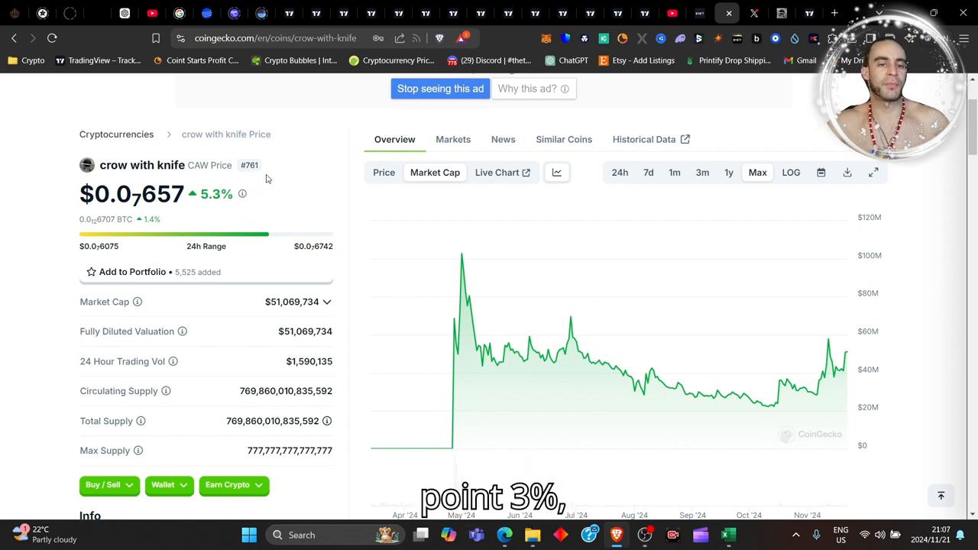
mouse_move(257, 169)
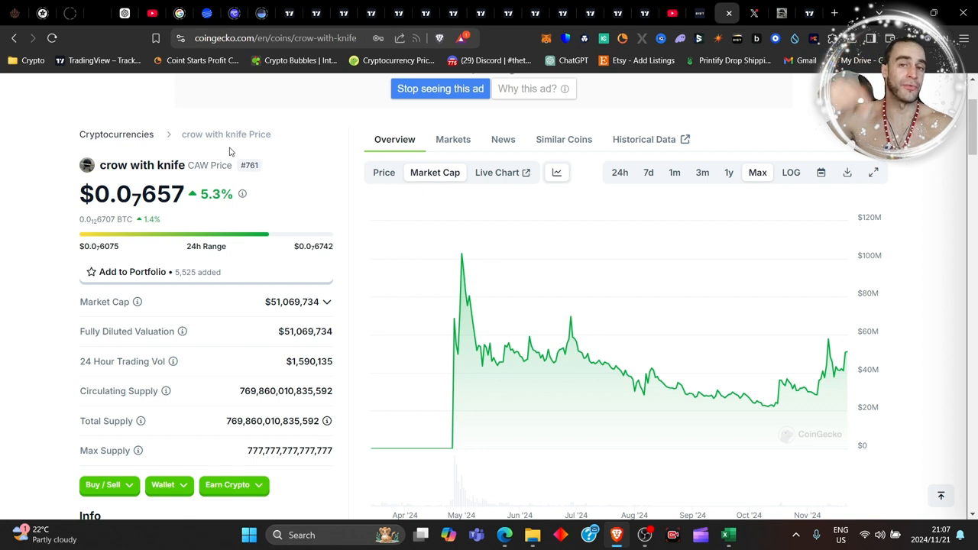
mouse_move(217, 130)
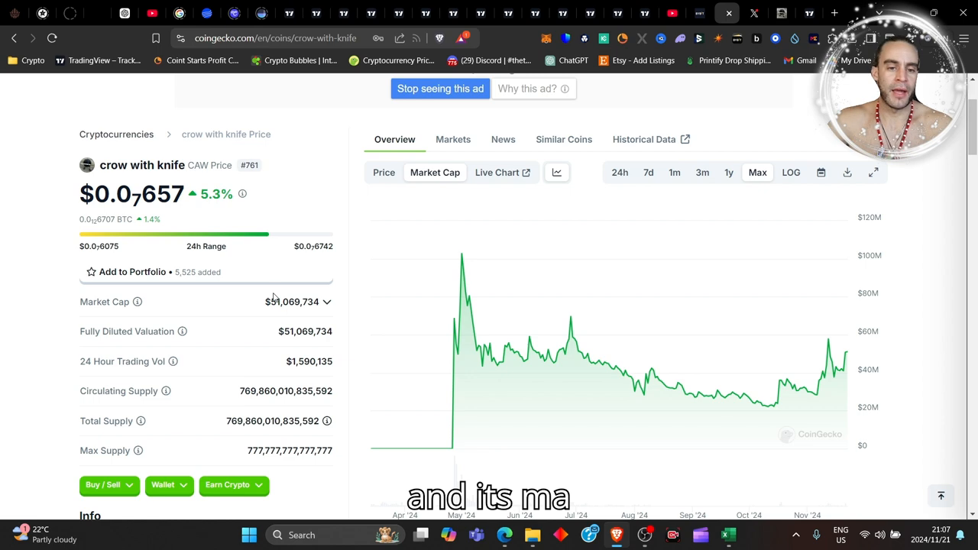
scroll(down, 3)
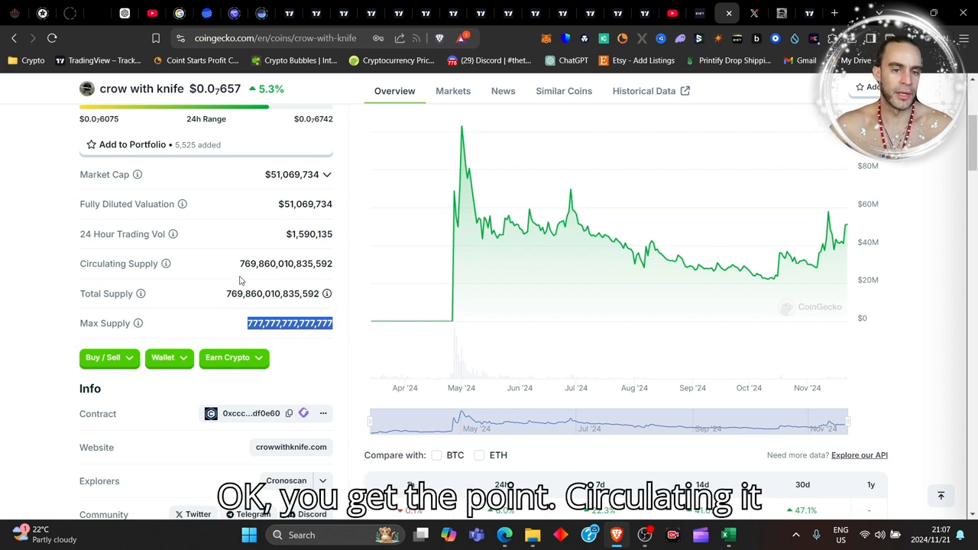
scroll(down, 3)
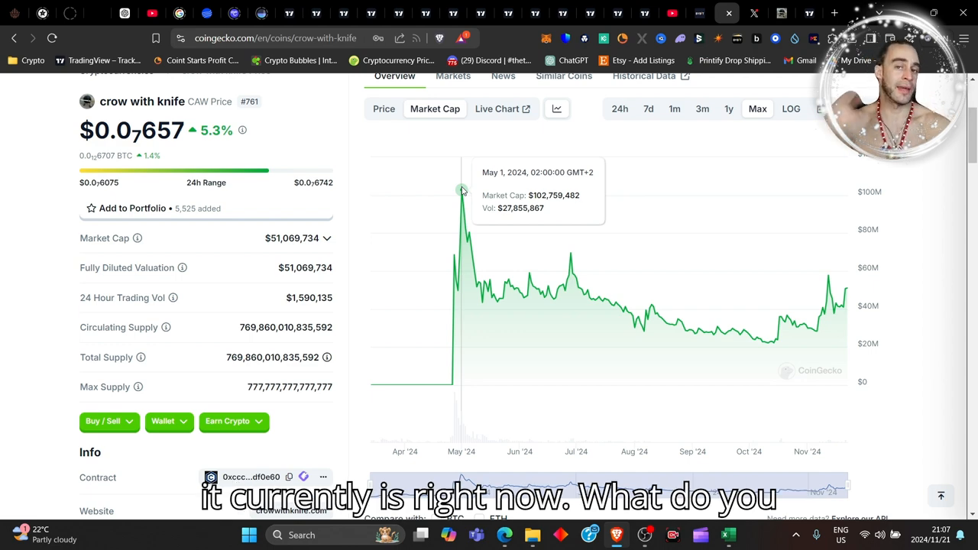
scroll(down, 3)
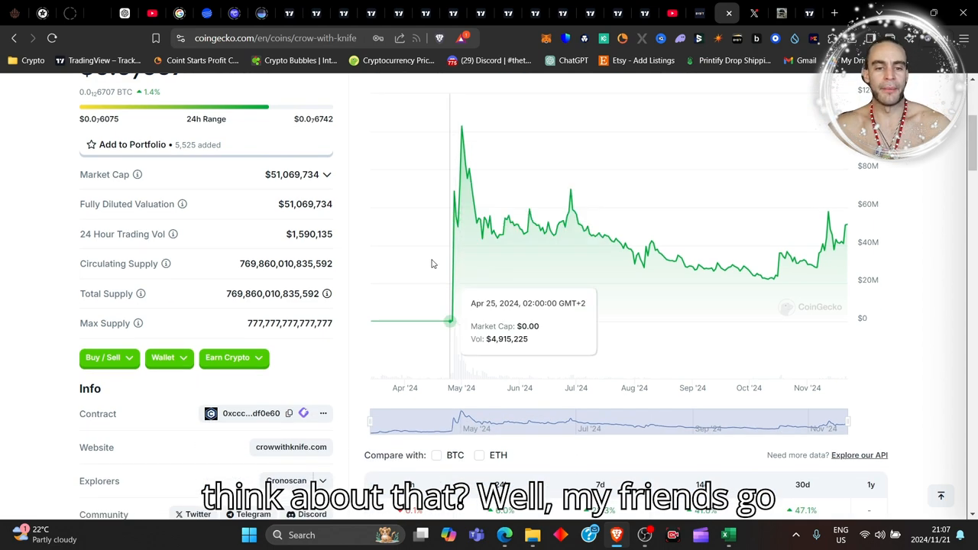
scroll(down, 3)
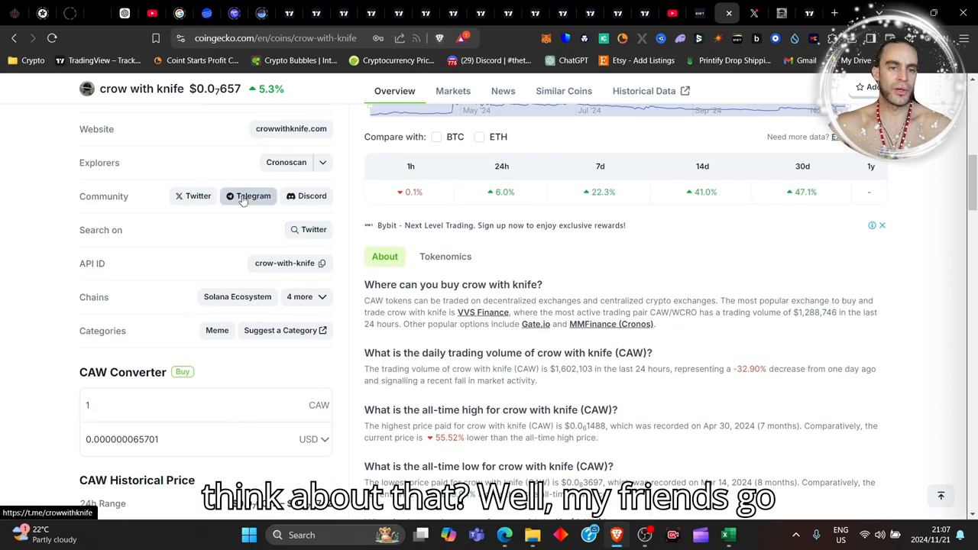
scroll(down, 3)
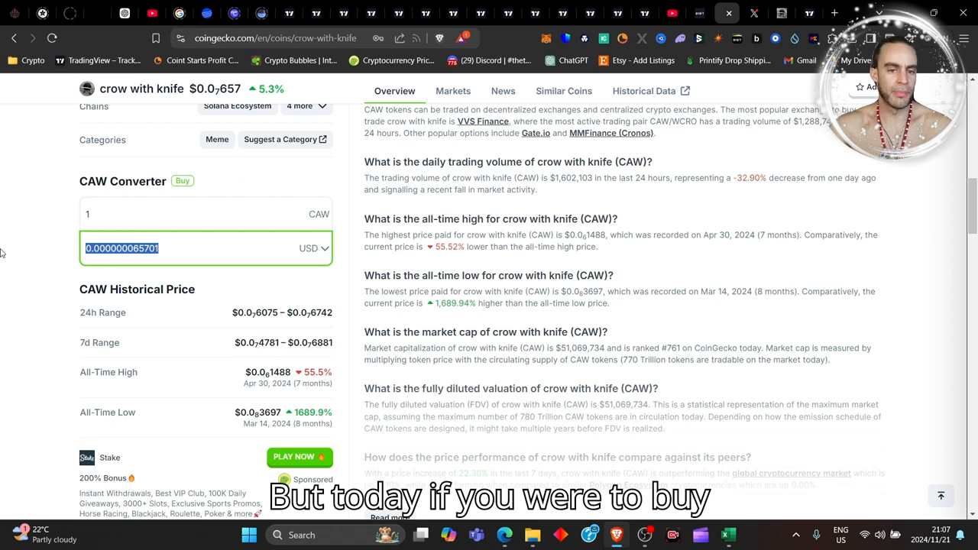
text(1000)
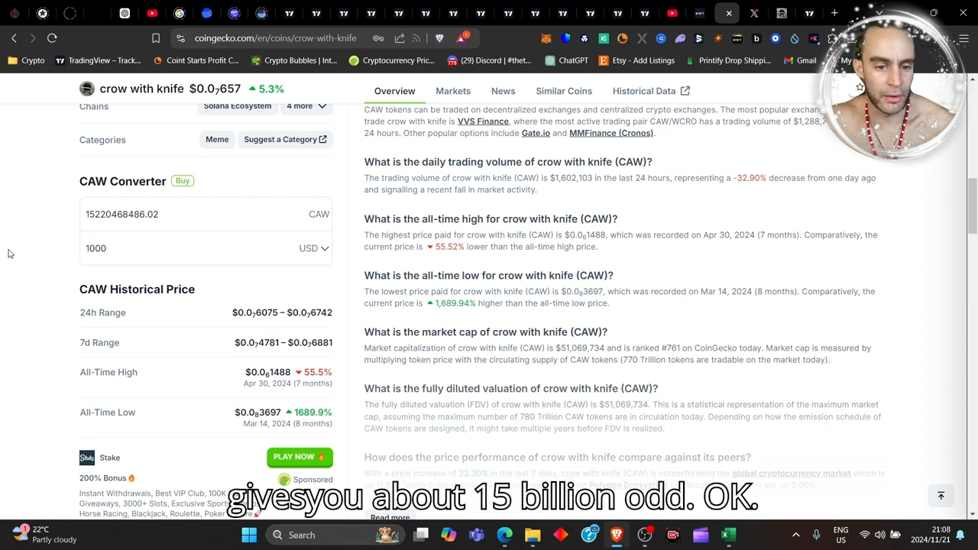
scroll(down, 3)
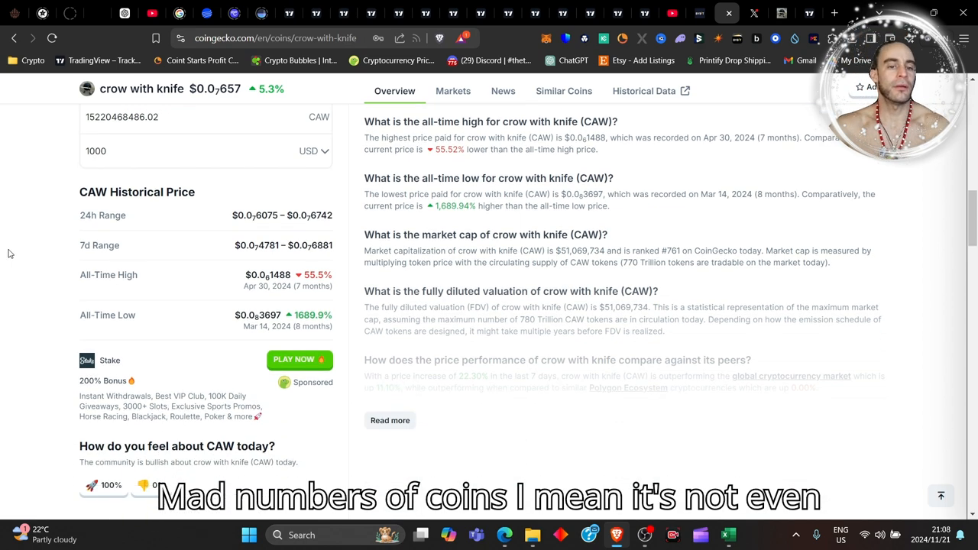
scroll(down, 3)
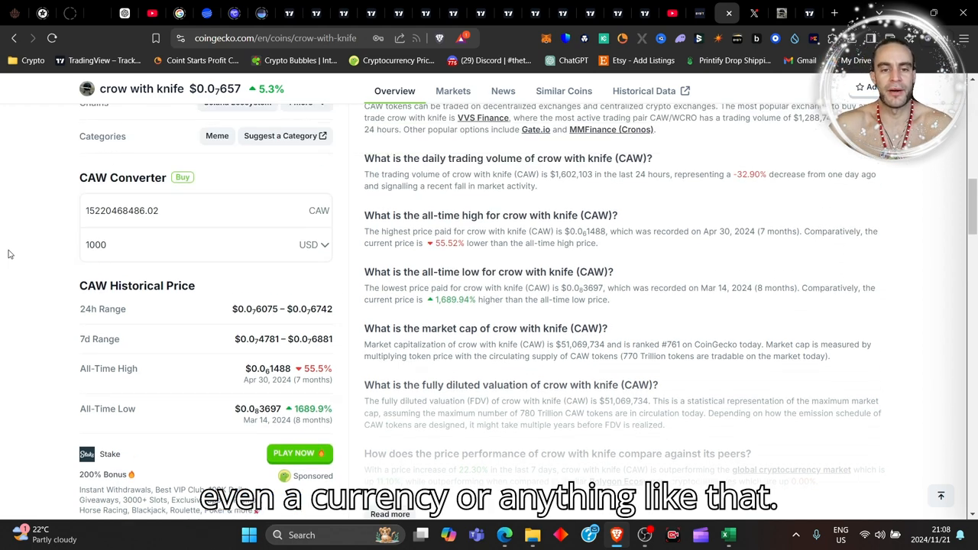
scroll(down, 3)
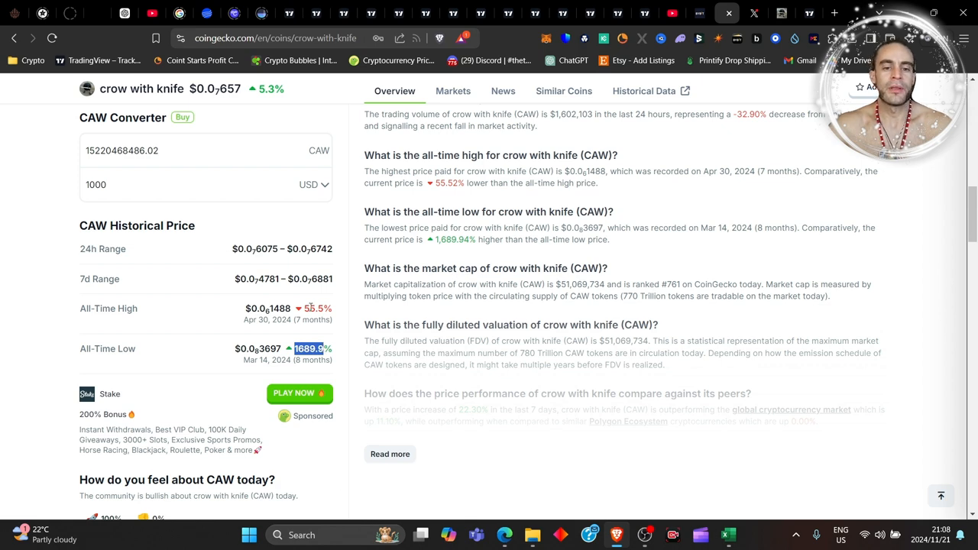
scroll(down, 3)
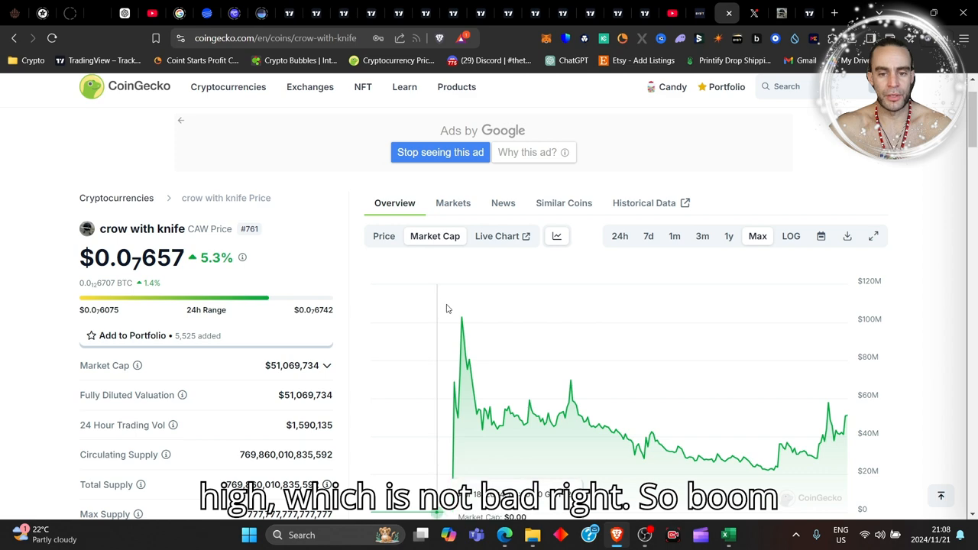
mouse_move(547, 364)
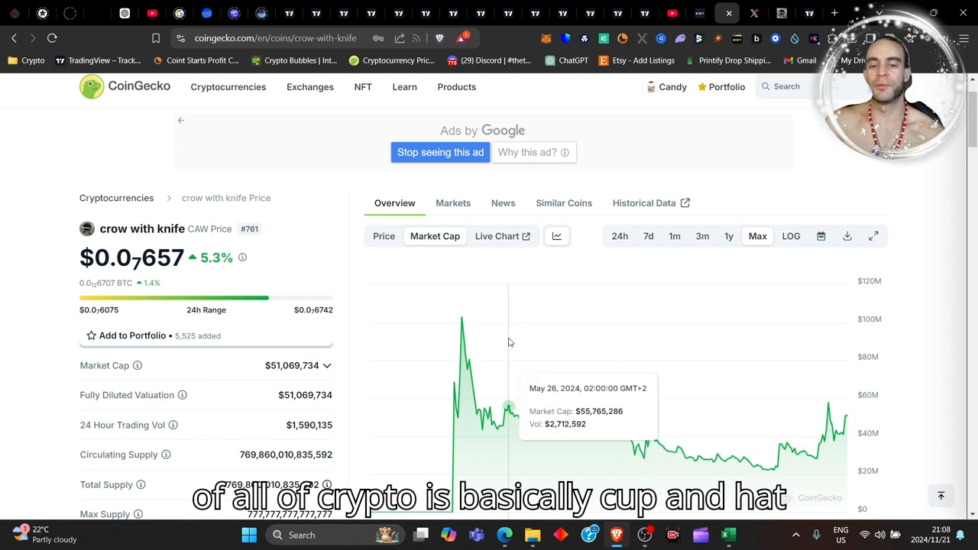
mouse_move(568, 291)
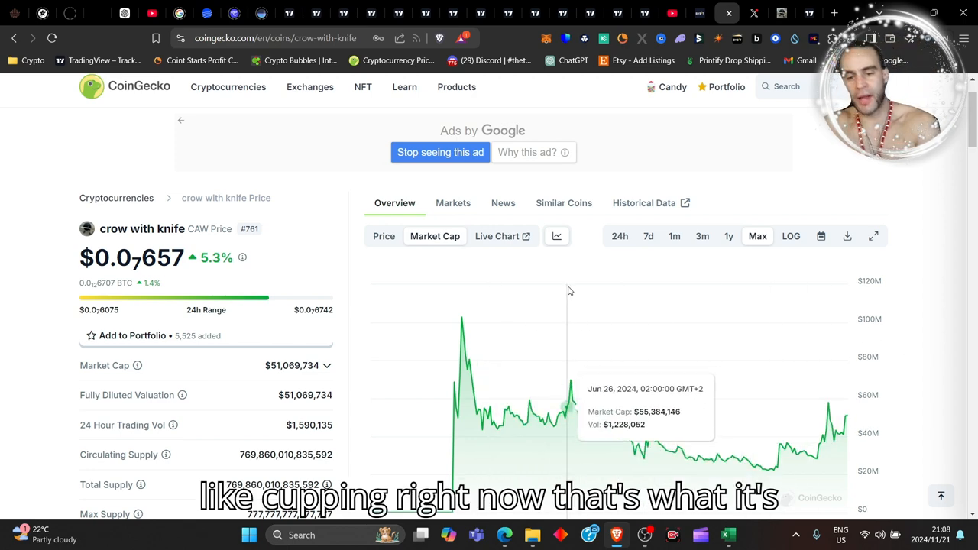
scroll(down, 3)
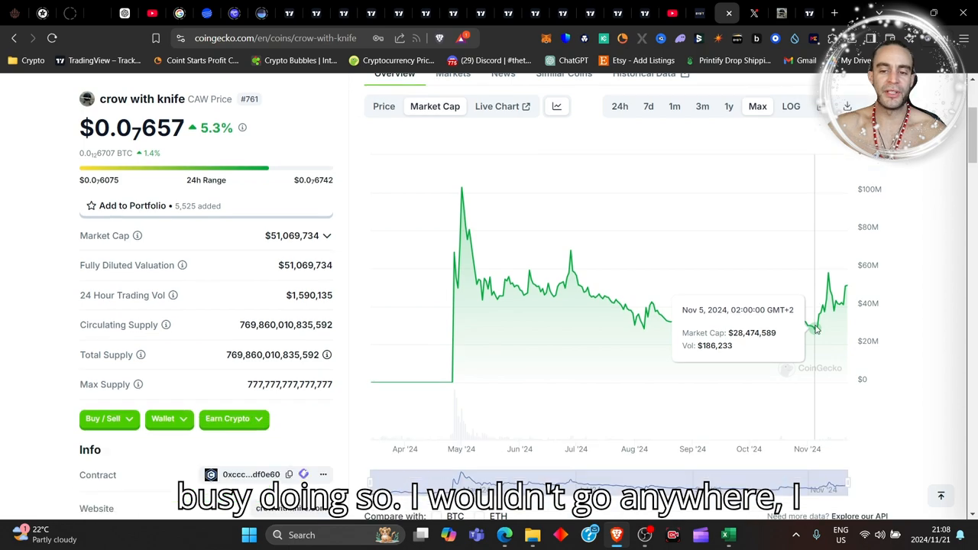
scroll(down, 3)
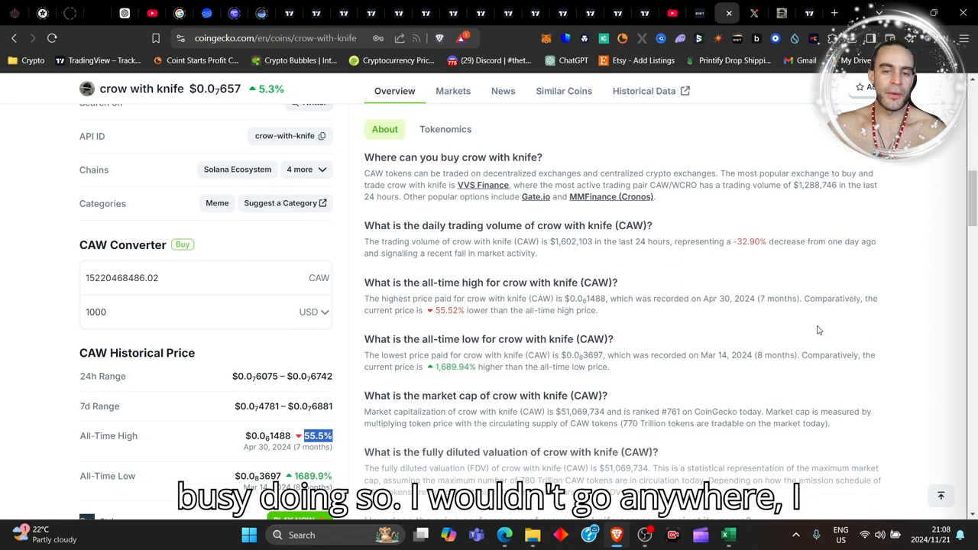
scroll(down, 3)
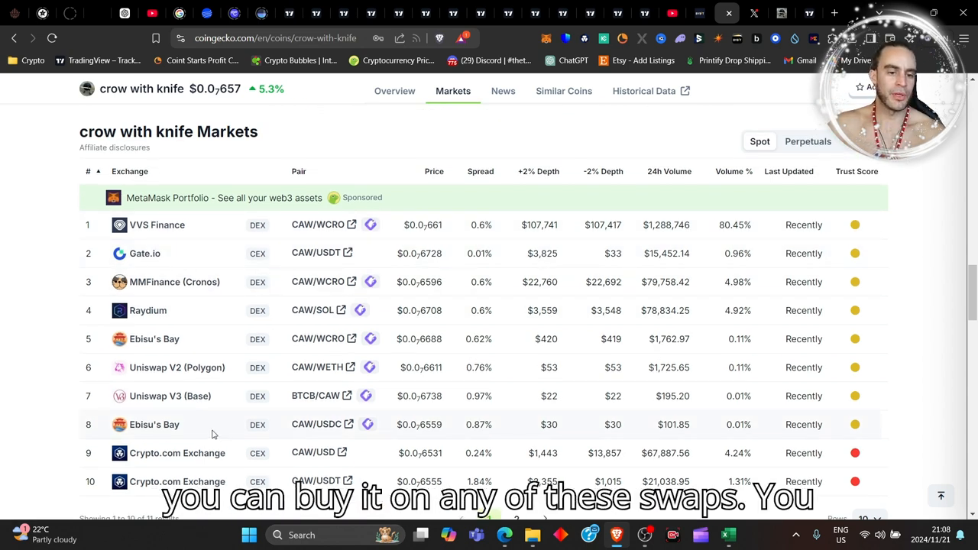
Review the Markets list of exchanges and trading pairs for crow with knife
scroll(down, 3)
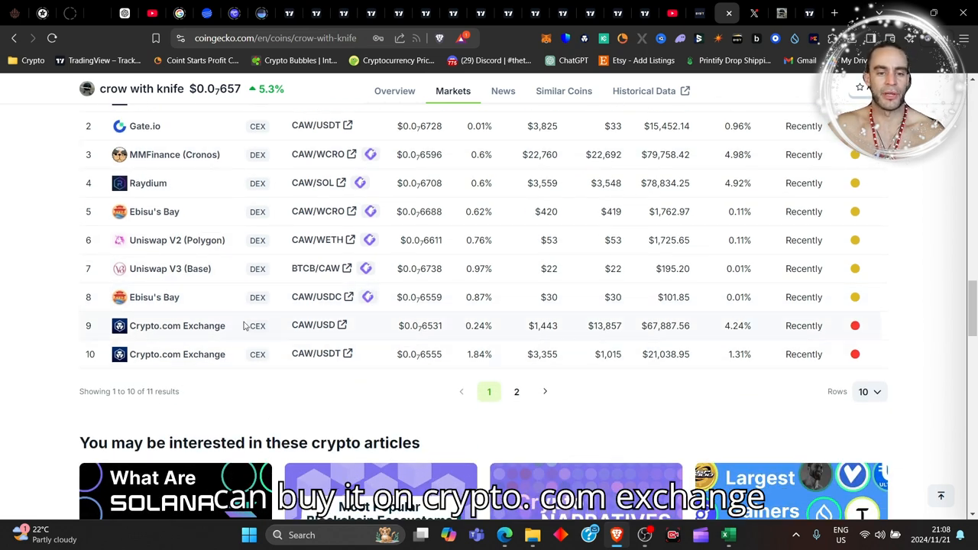
scroll(up, 3)
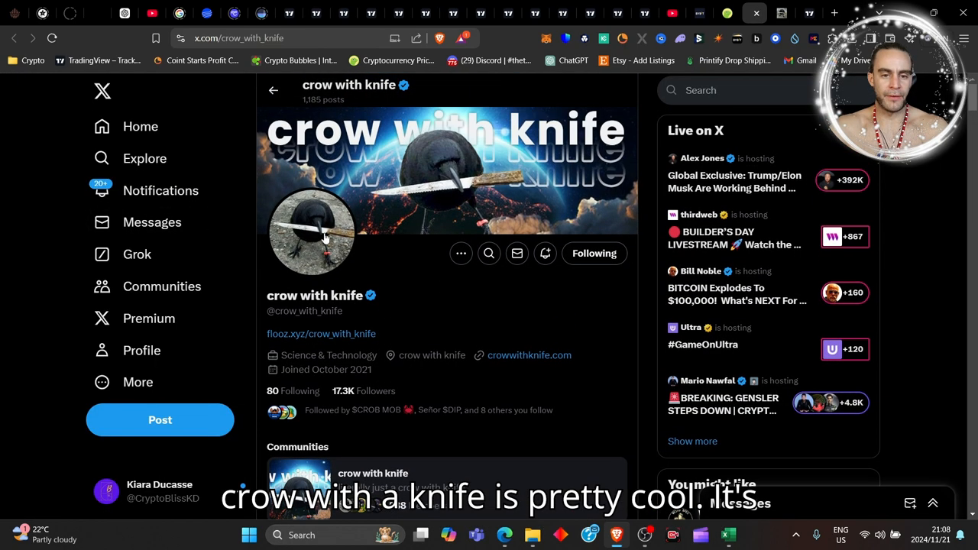
mouse_move(370, 223)
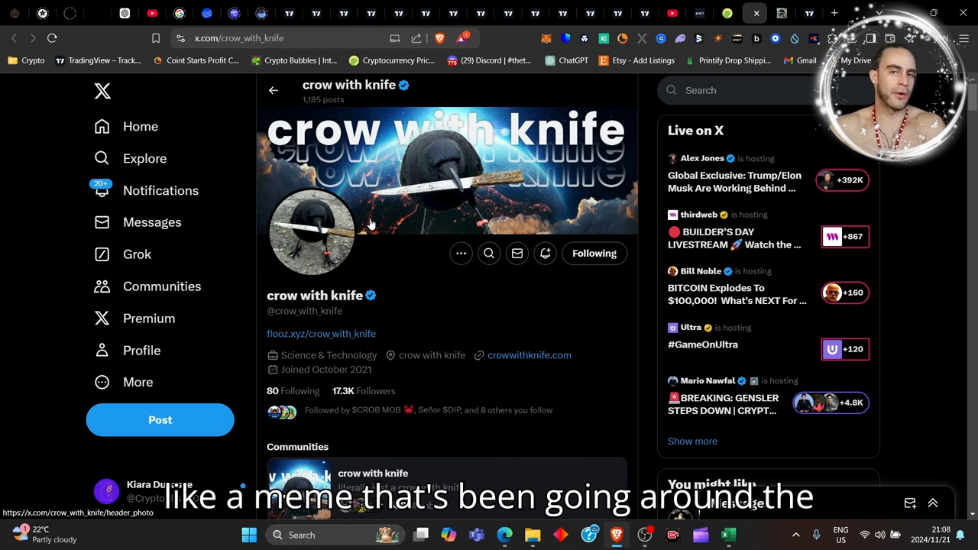
Scroll the crow with knife X profile to the '250+ crows added today' repost with the holders chart
scroll(down, 3)
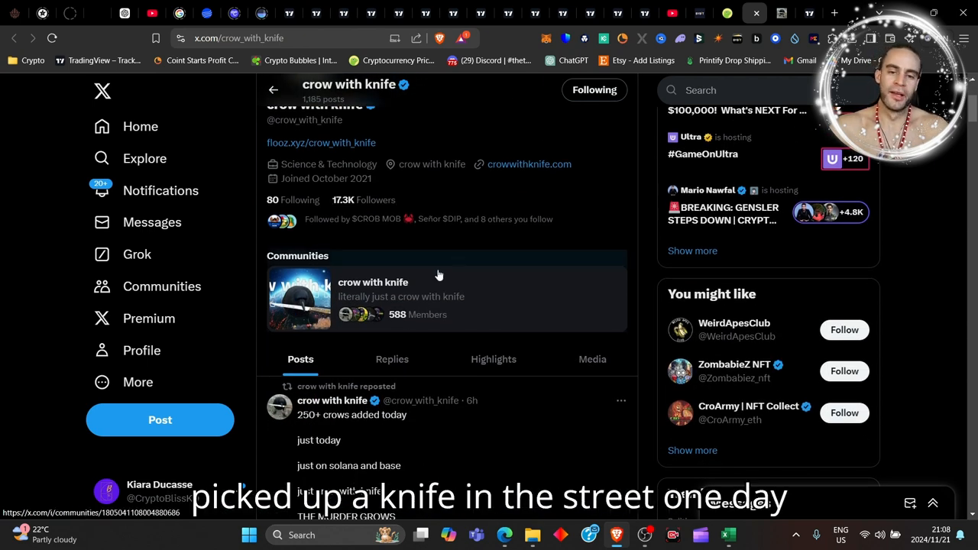
scroll(down, 3)
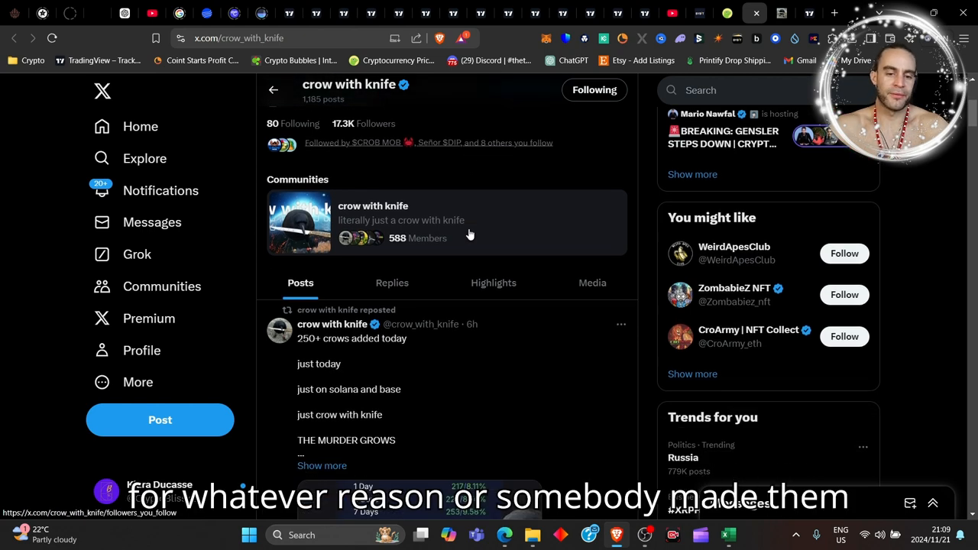
scroll(down, 3)
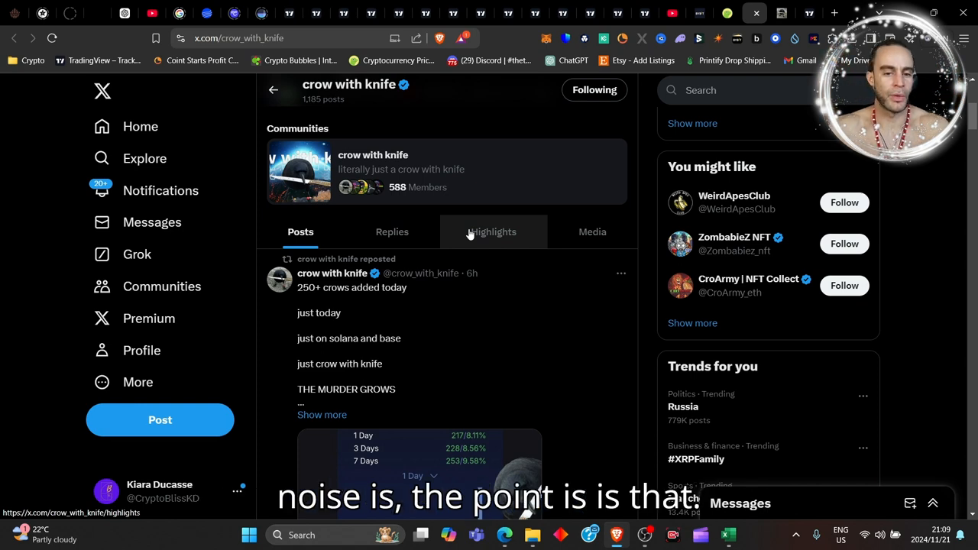
scroll(down, 3)
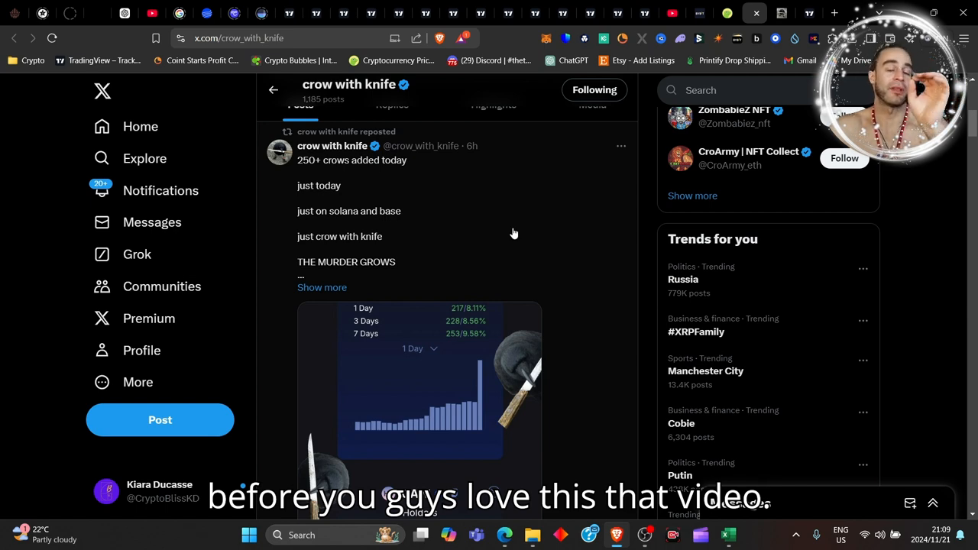
scroll(down, 3)
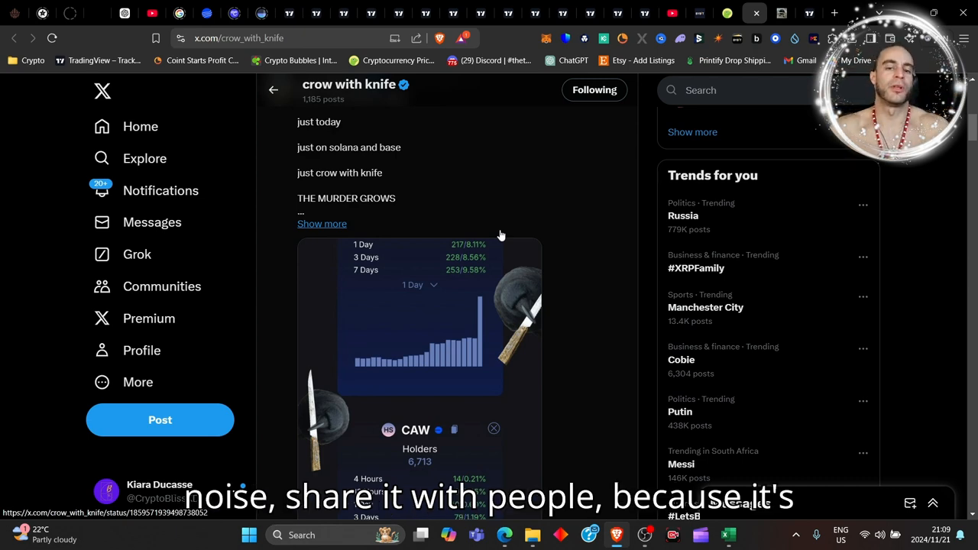
mouse_move(496, 285)
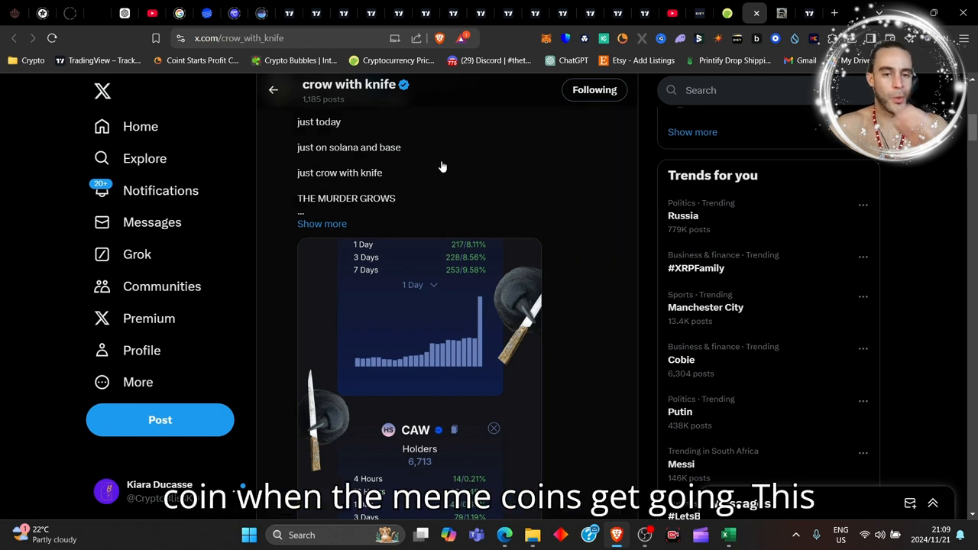
mouse_move(354, 315)
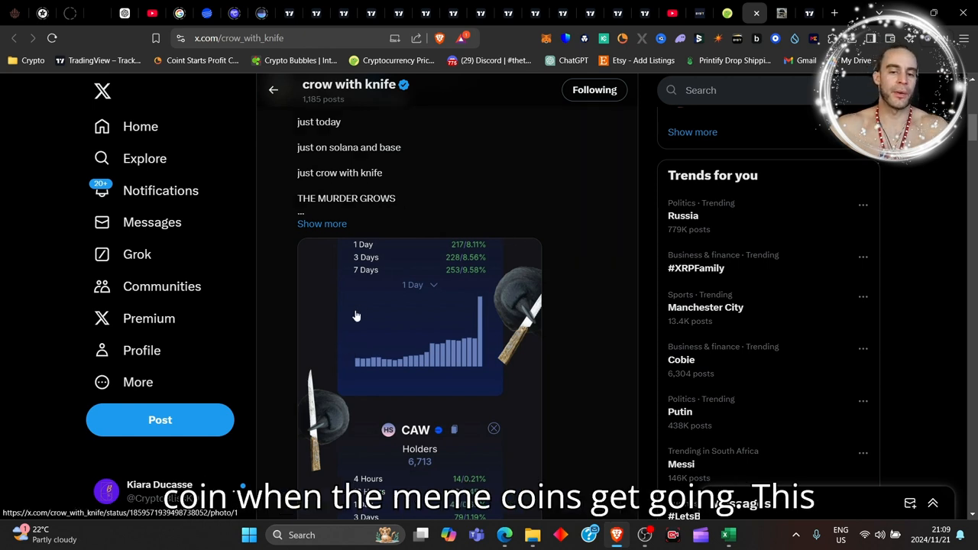
mouse_move(446, 349)
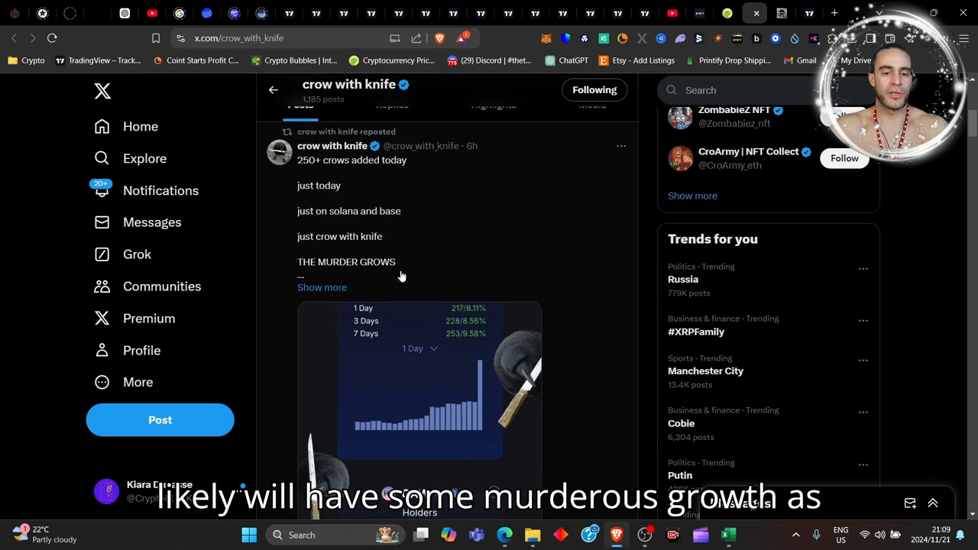
mouse_move(333, 162)
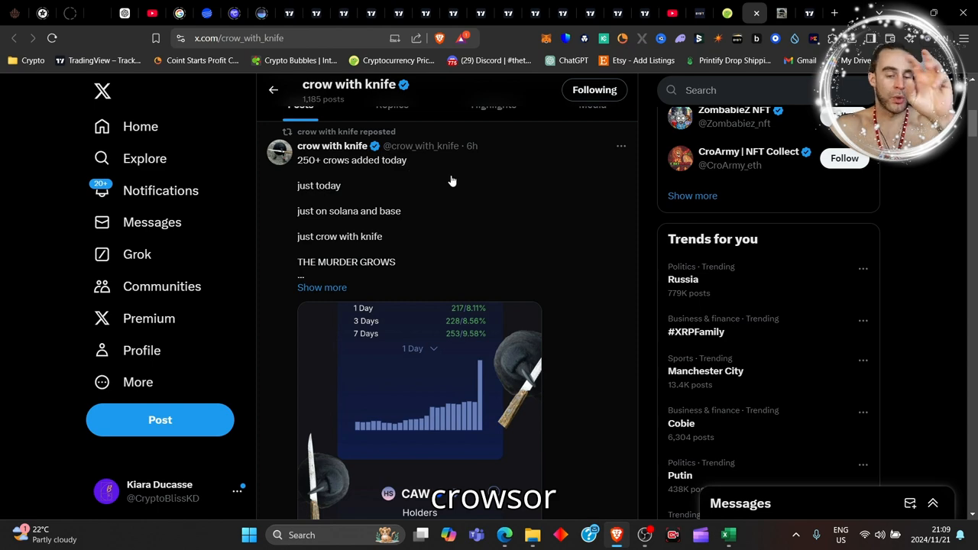
scroll(down, 3)
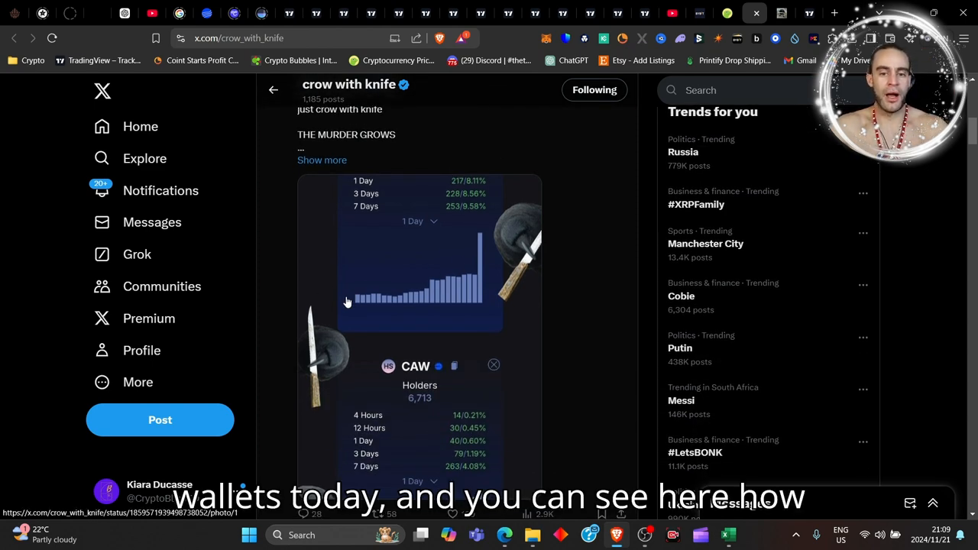
scroll(down, 3)
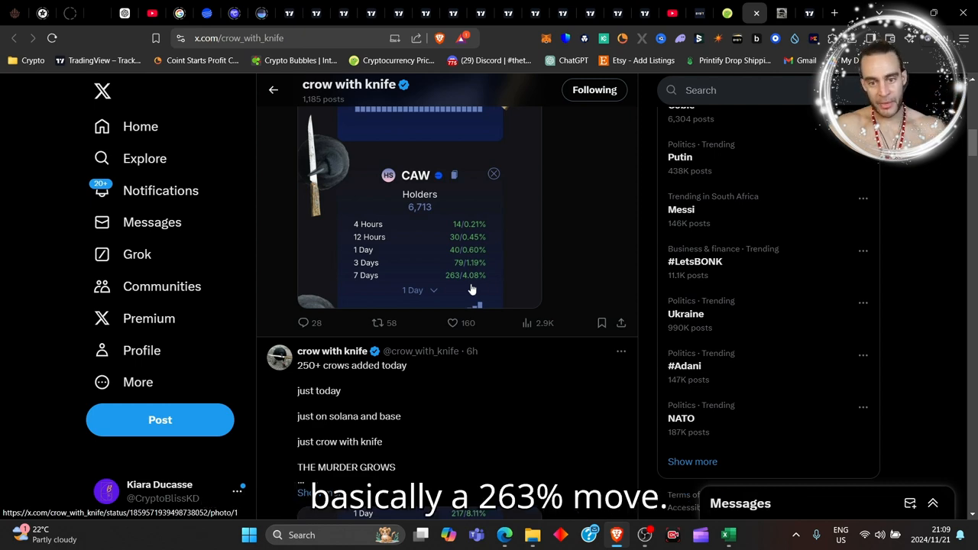
click(452, 323)
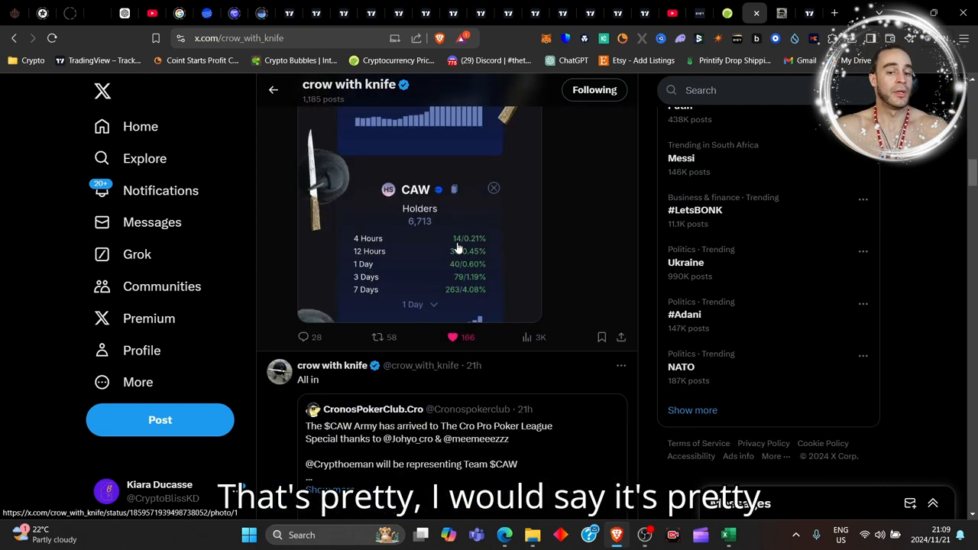
scroll(down, 3)
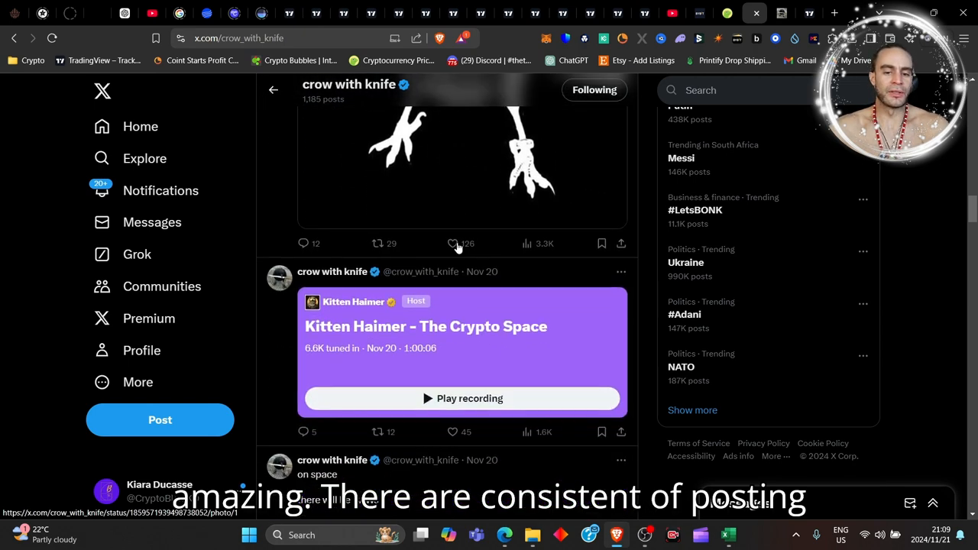
scroll(down, 3)
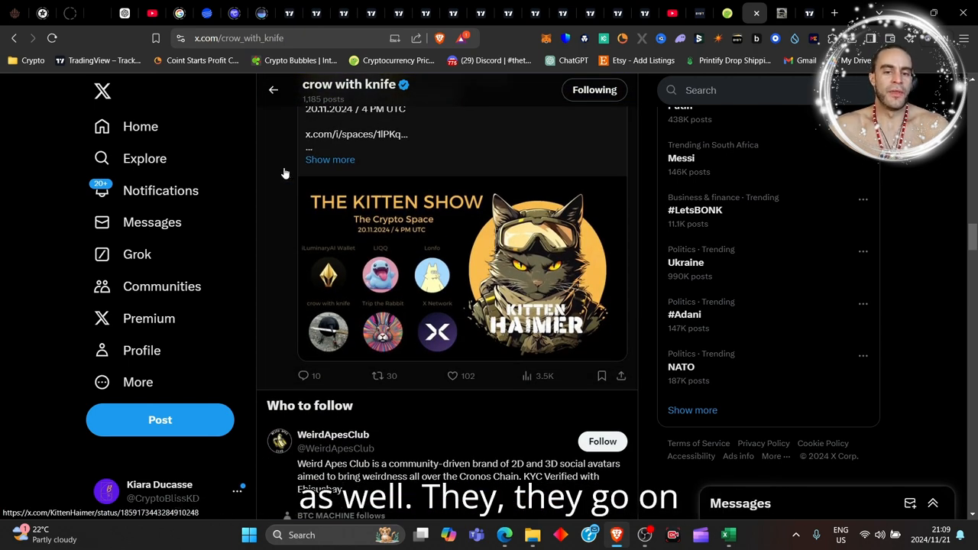
scroll(down, 3)
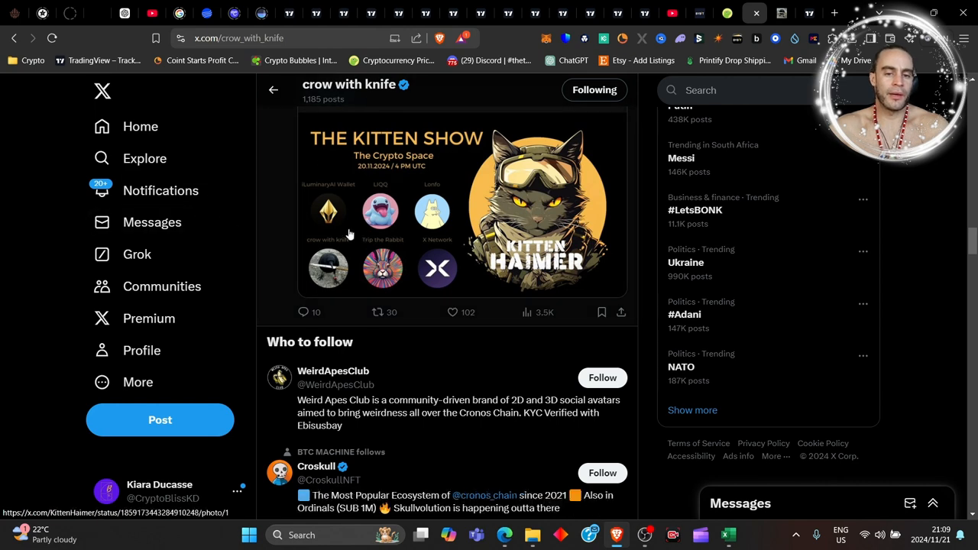
scroll(down, 3)
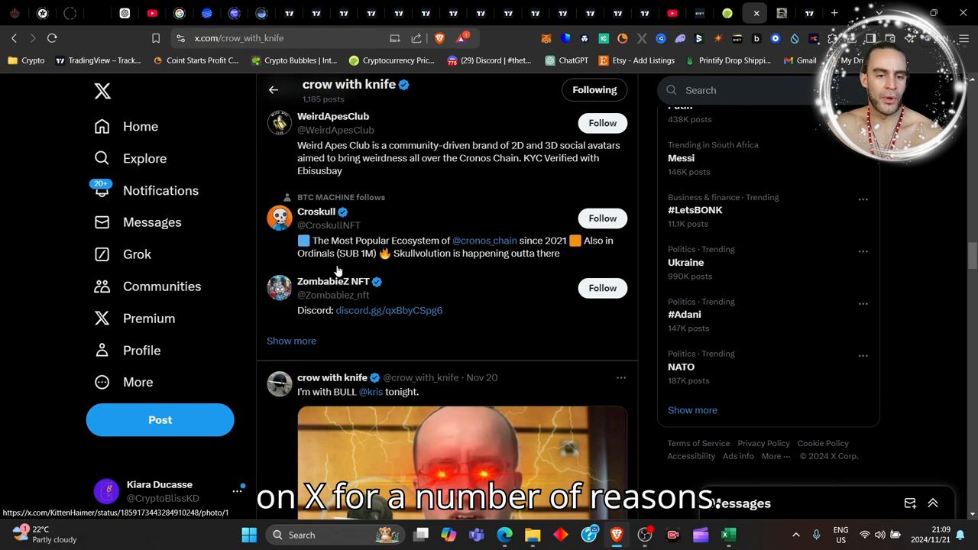
scroll(down, 3)
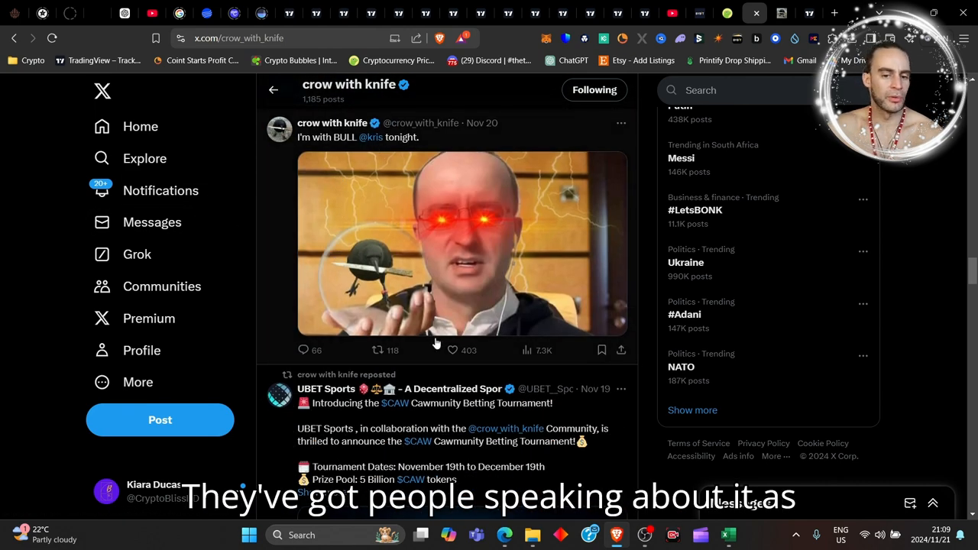
scroll(down, 3)
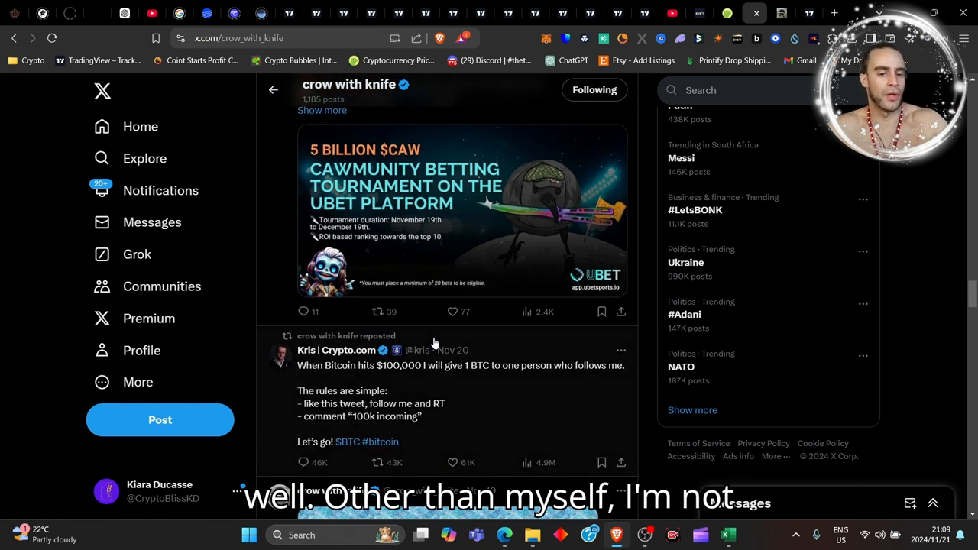
scroll(down, 3)
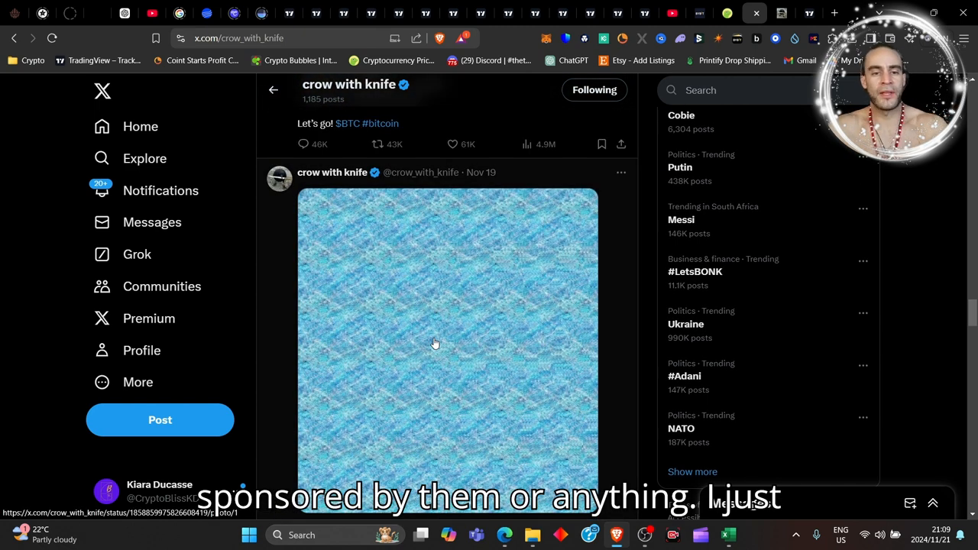
scroll(down, 3)
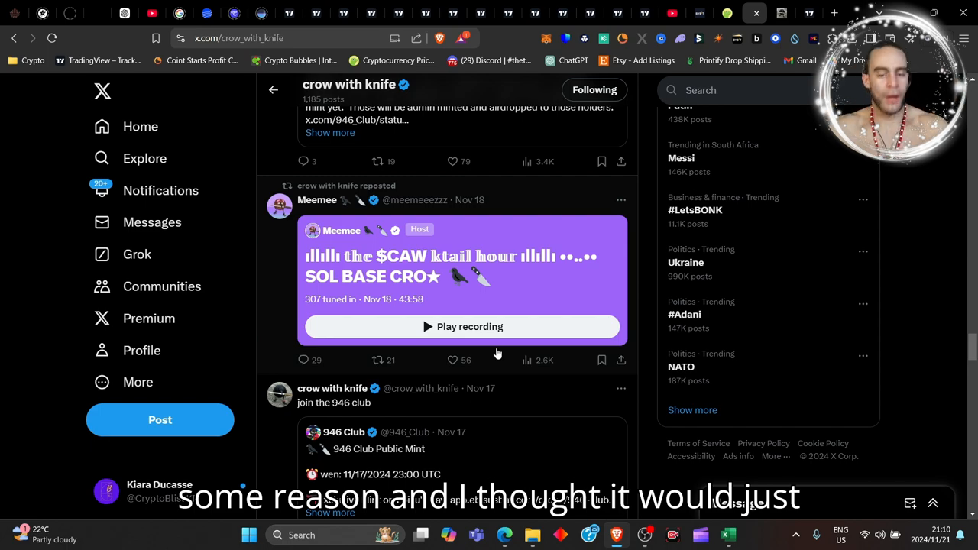
scroll(down, 3)
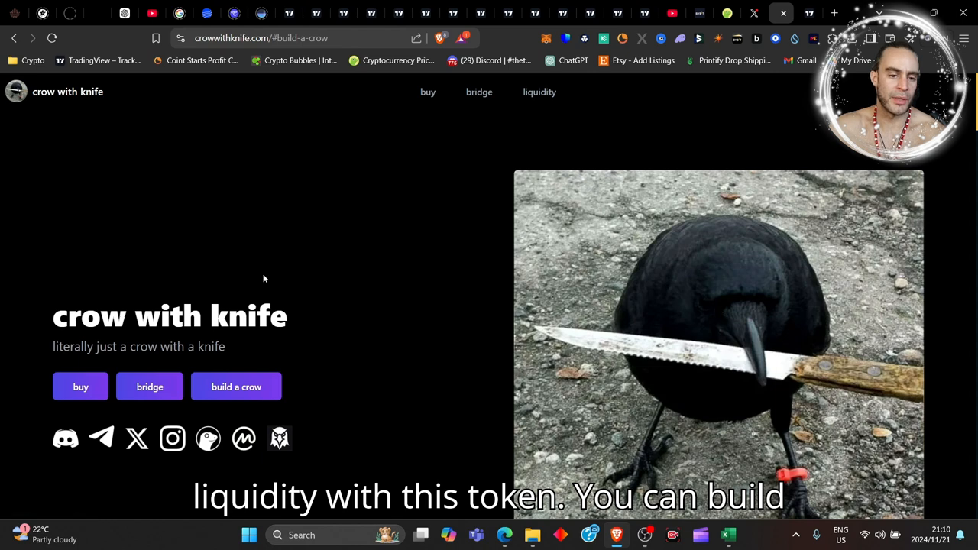
Scroll crowwithknife.com past the intro video to the CEX and chain buy sections
scroll(down, 3)
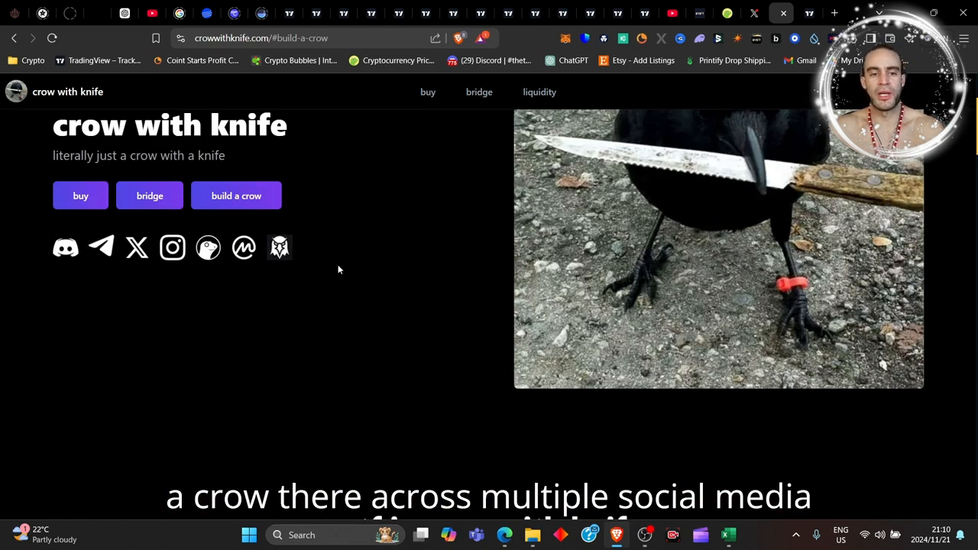
scroll(down, 3)
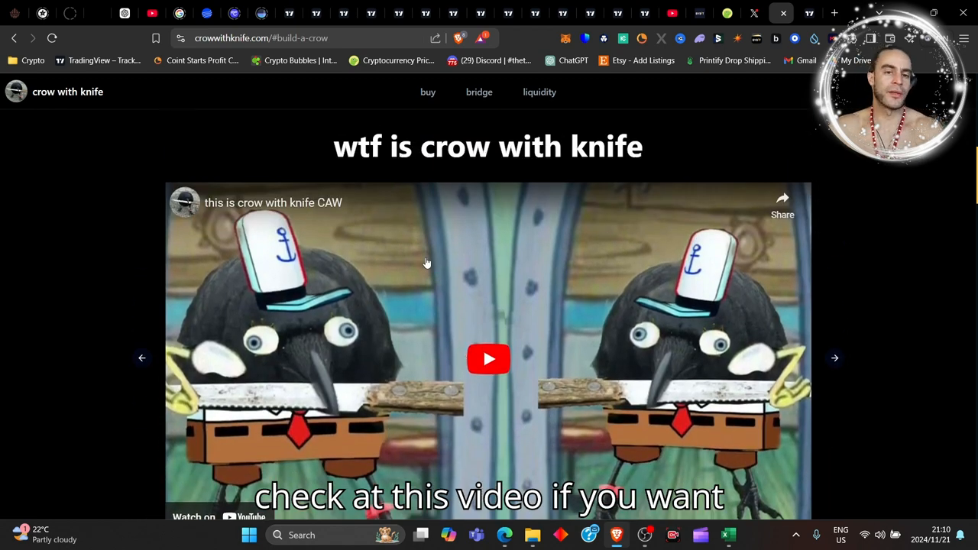
scroll(down, 3)
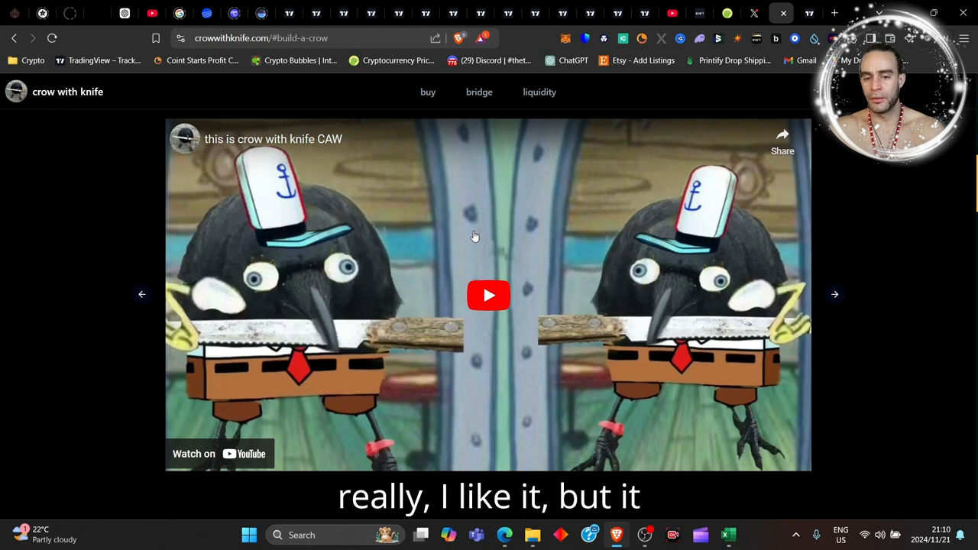
scroll(down, 3)
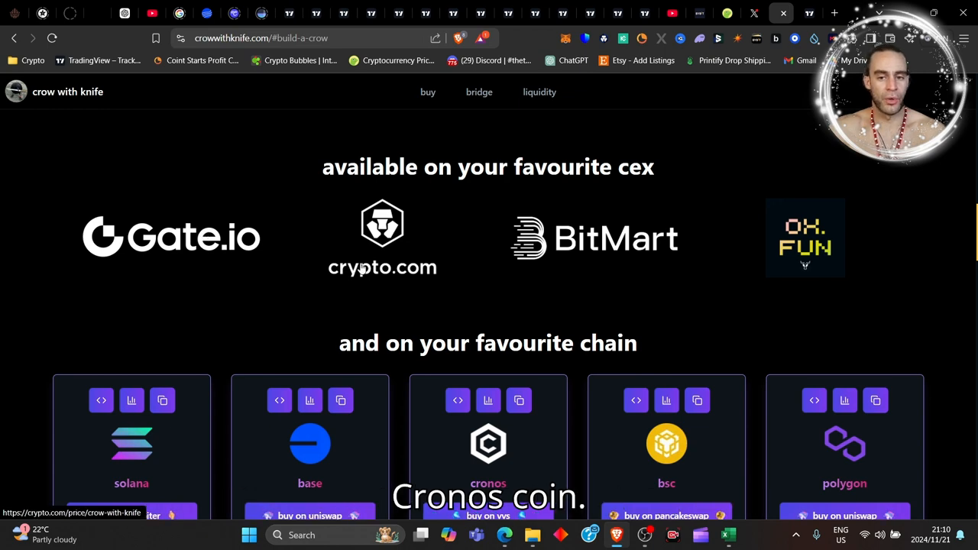
scroll(down, 3)
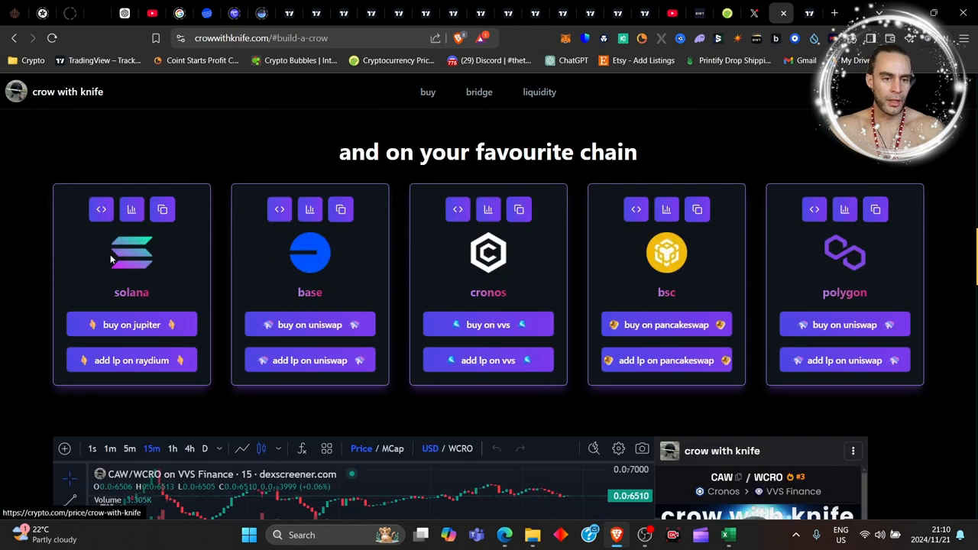
scroll(down, 3)
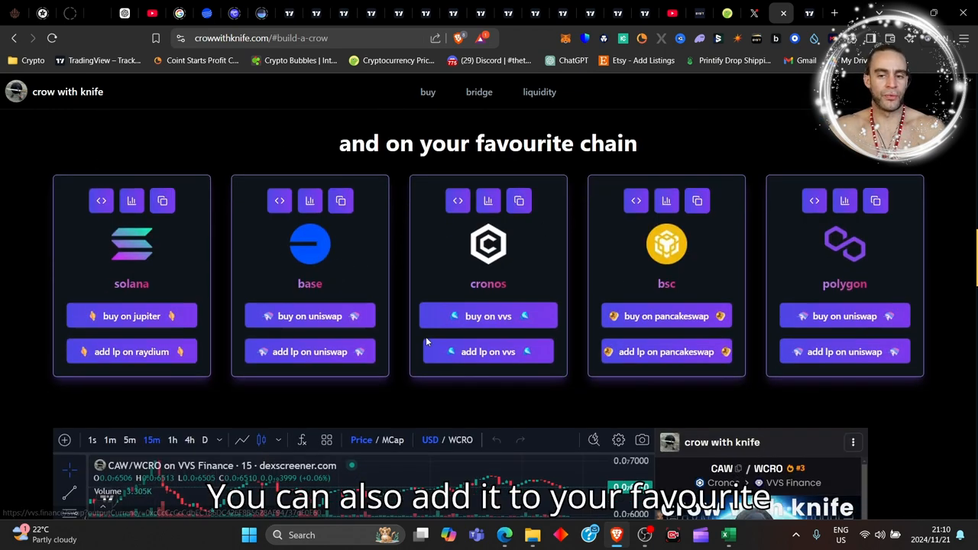
scroll(down, 3)
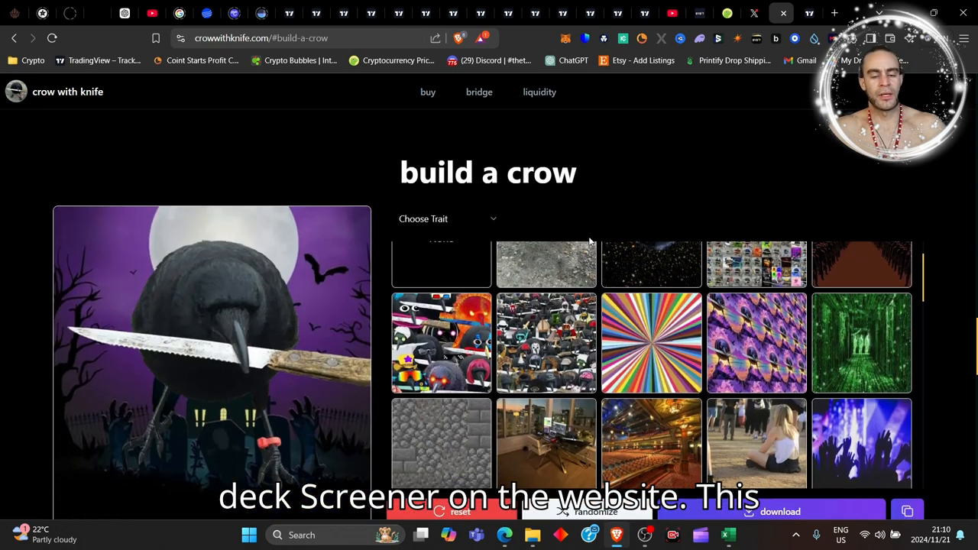
scroll(up, 3)
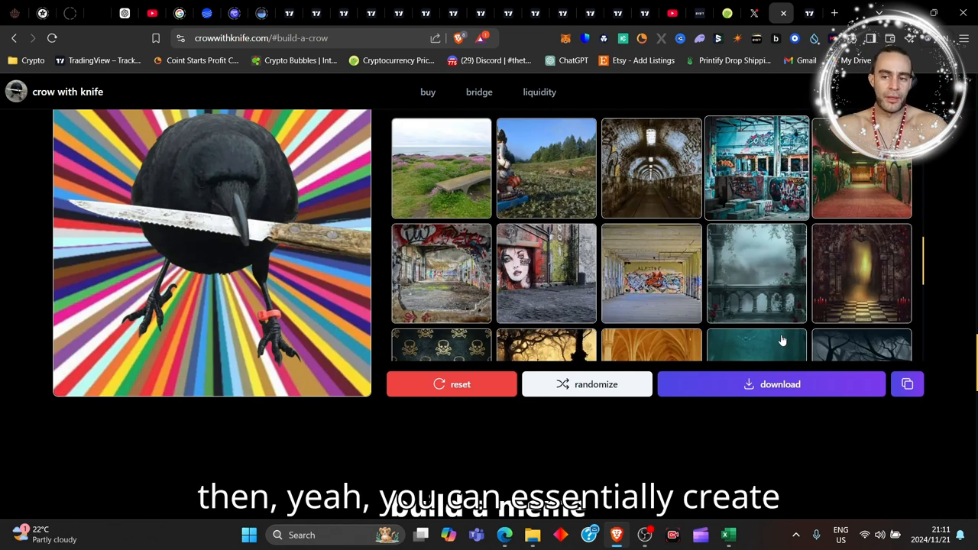
scroll(down, 3)
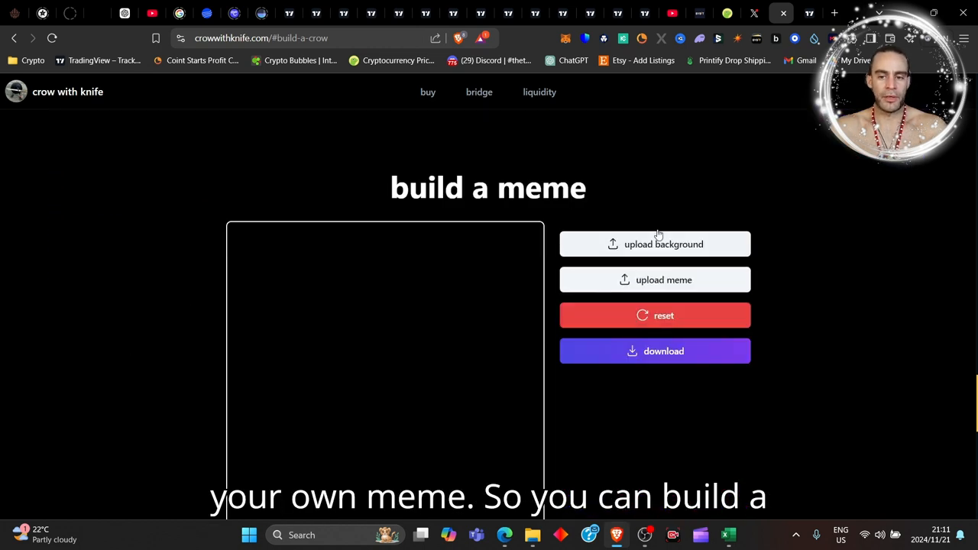
scroll(down, 3)
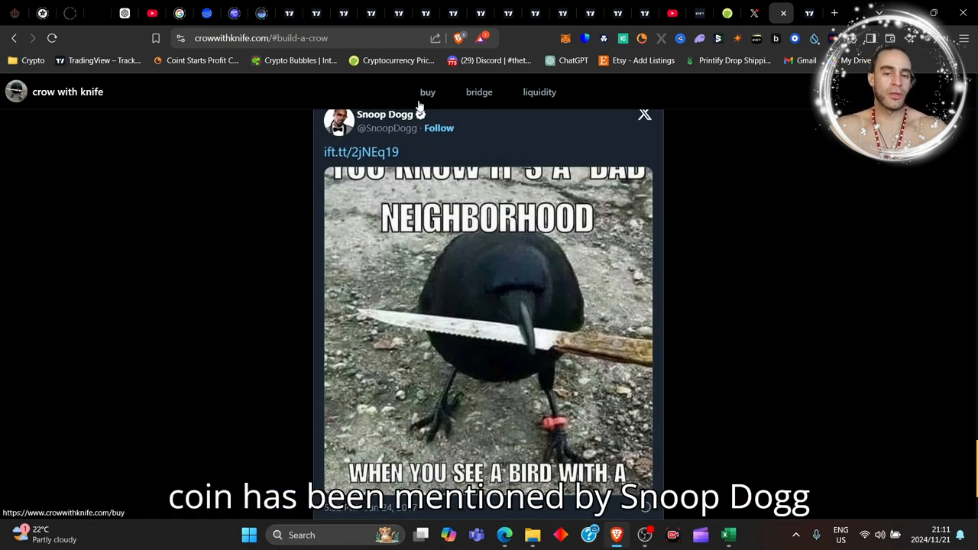
scroll(down, 3)
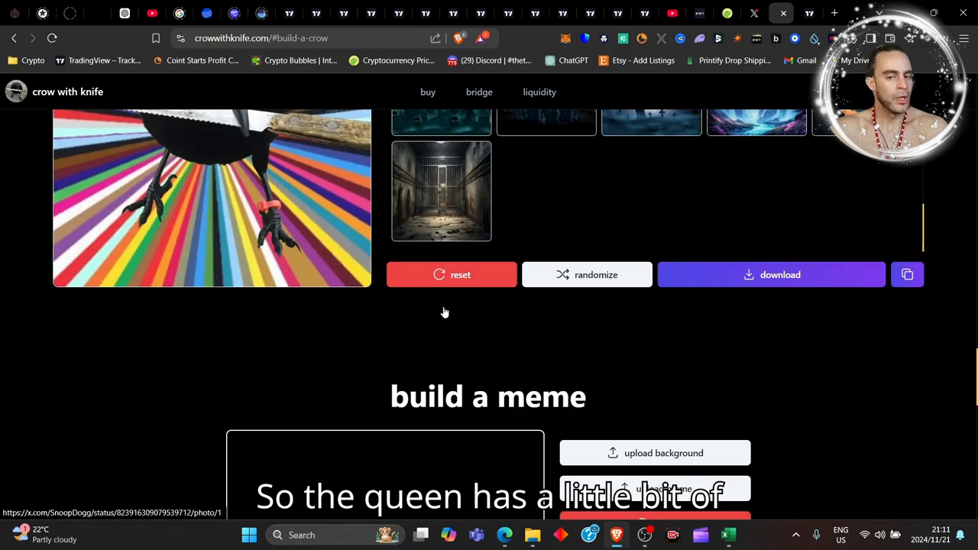
scroll(down, 3)
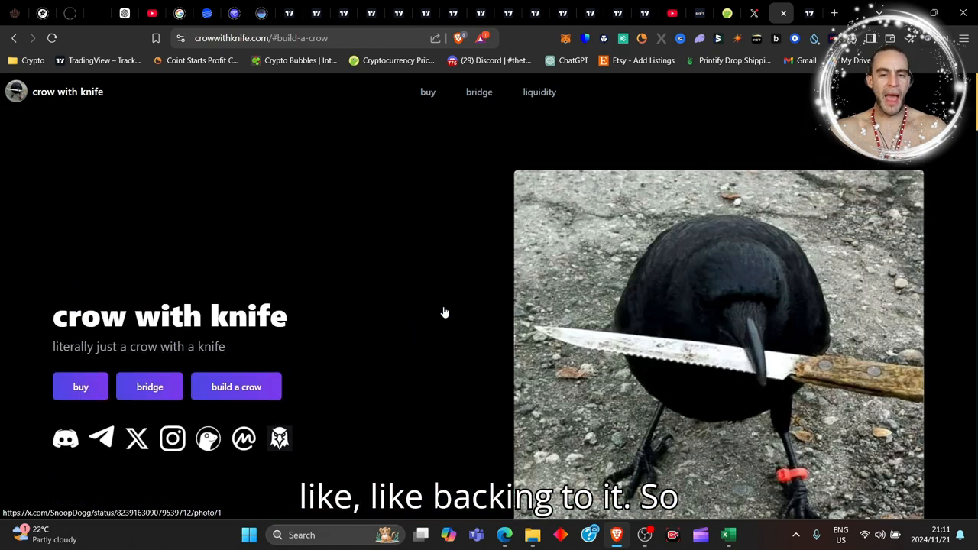
mouse_move(671, 12)
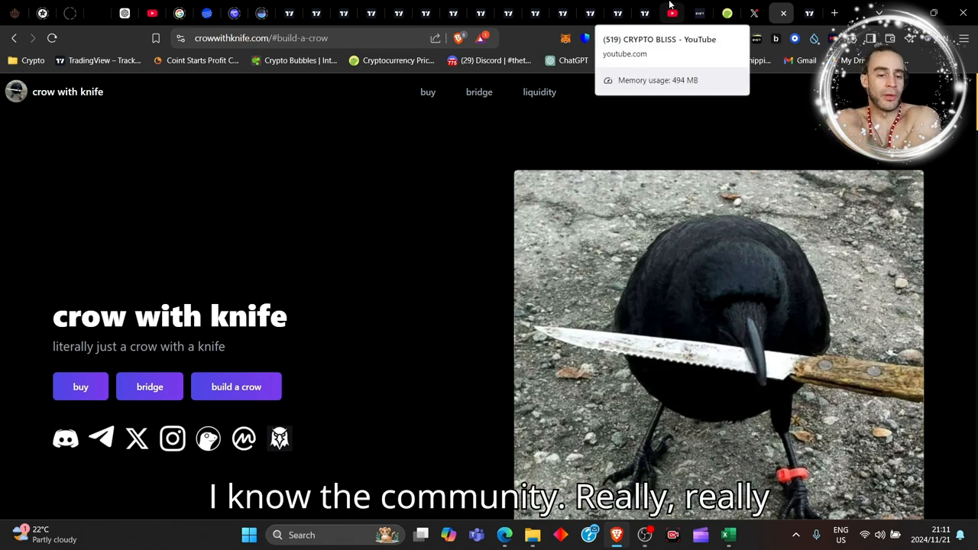
mouse_move(397, 116)
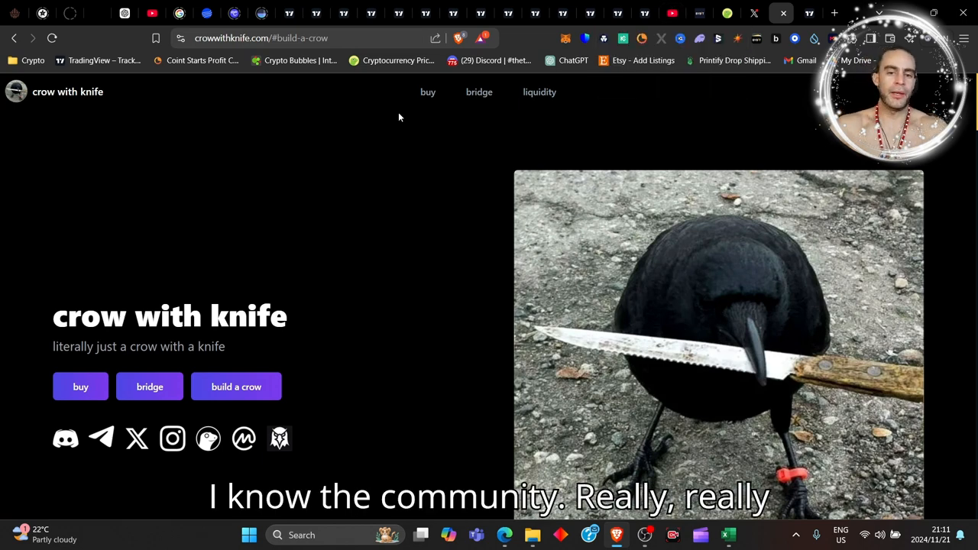
mouse_move(434, 134)
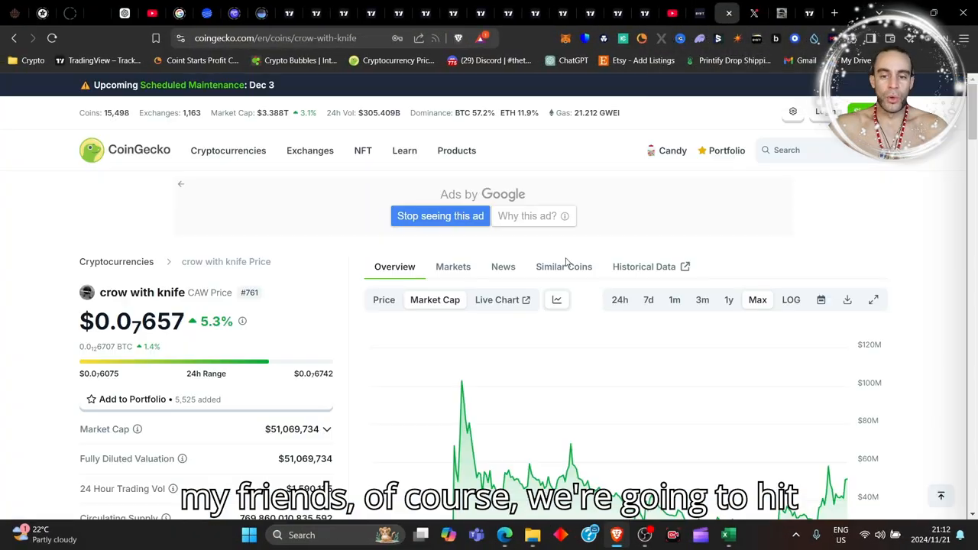
Scroll the crow with knife coin page overview with its price, market cap and chart
scroll(down, 3)
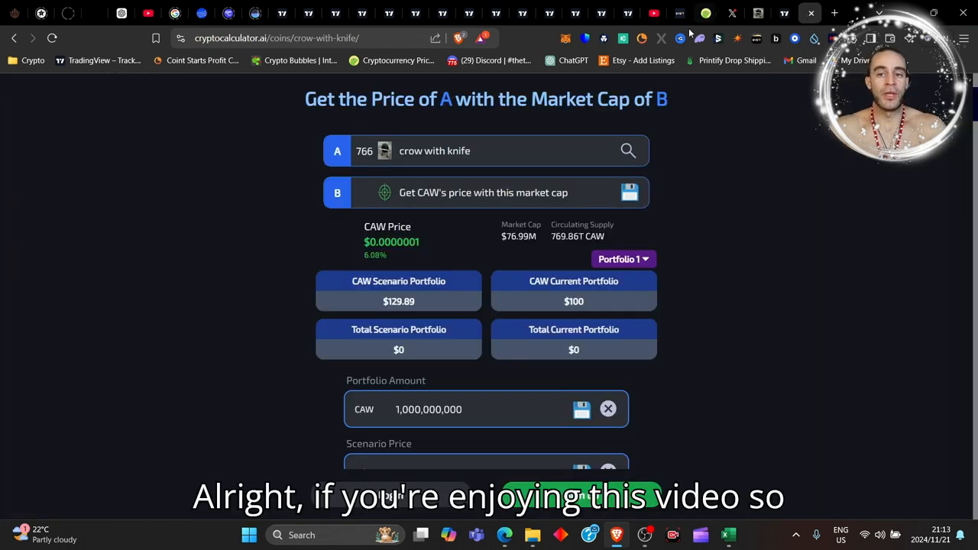
click(654, 13)
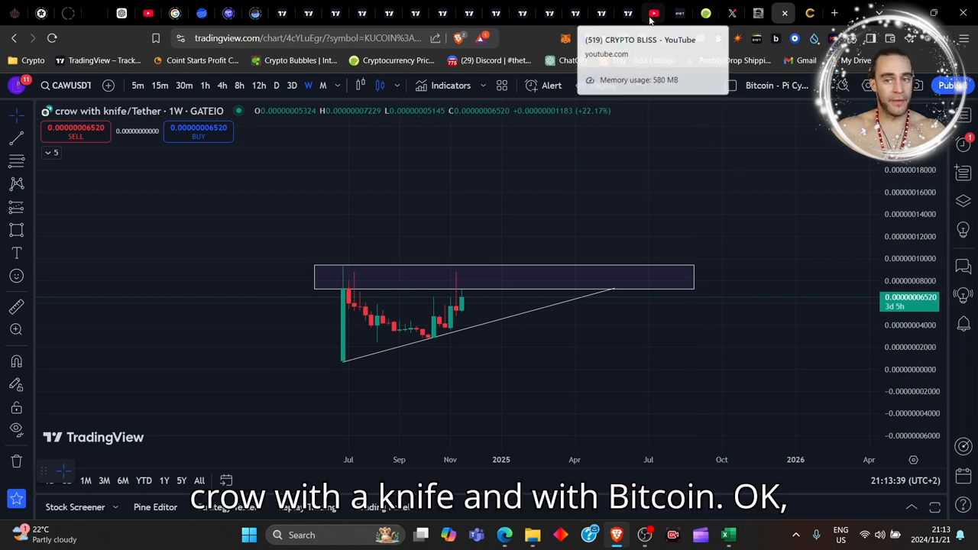
click(654, 13)
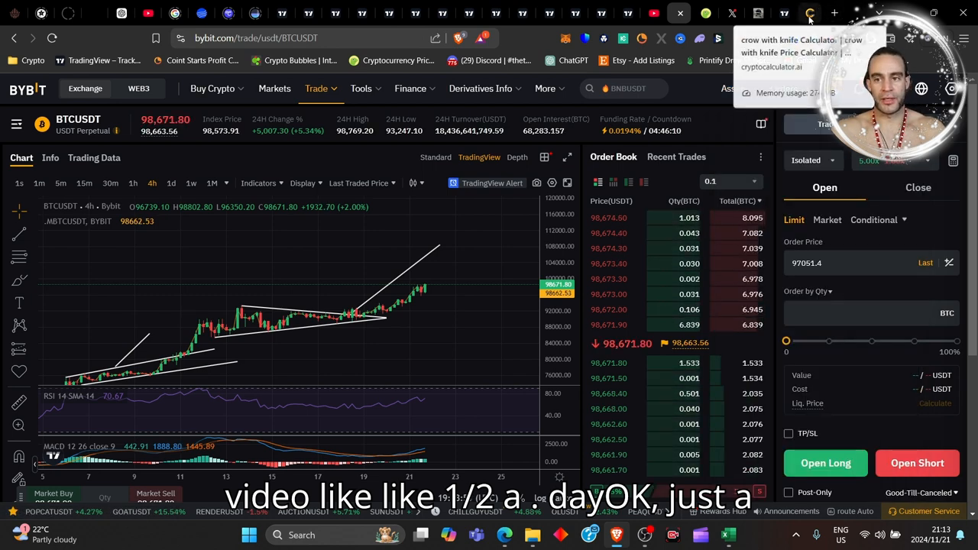
click(810, 12)
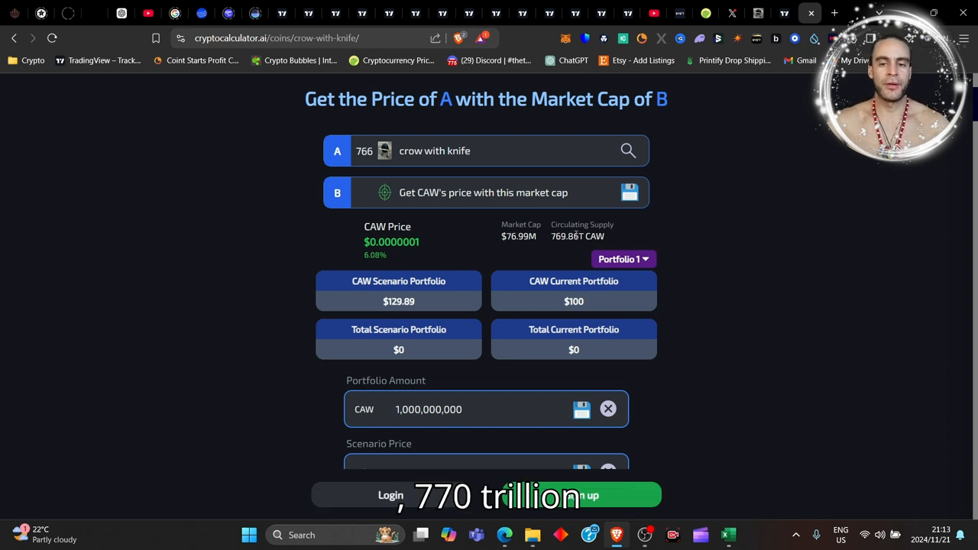
Set the Scenario Market Cap to 1,000,000,000, valuing the $100 portfolio at $1,298.94
scroll(down, 3)
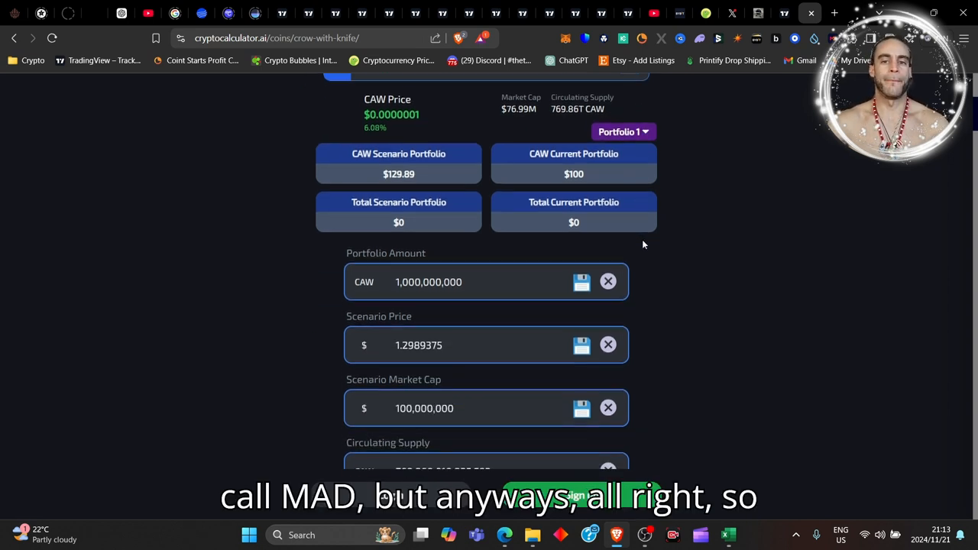
scroll(down, 3)
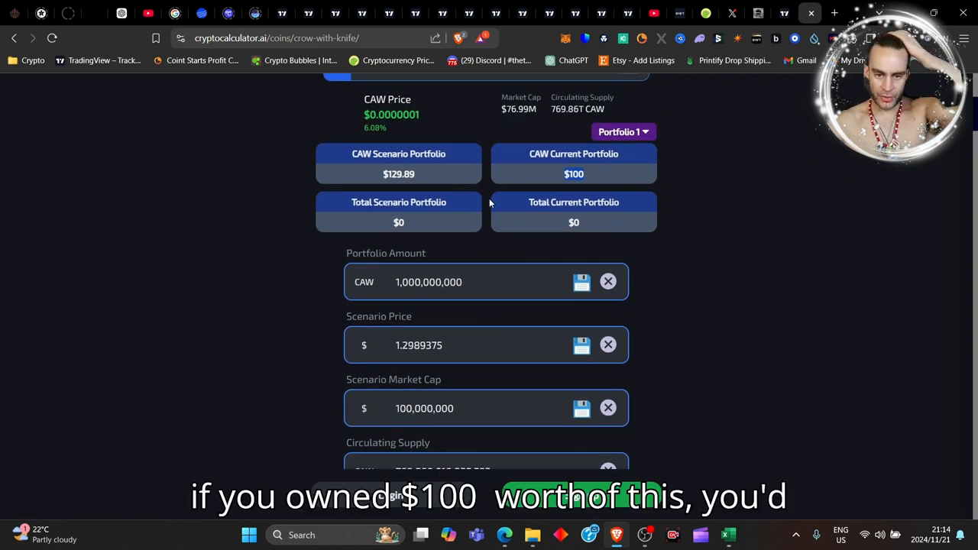
scroll(down, 3)
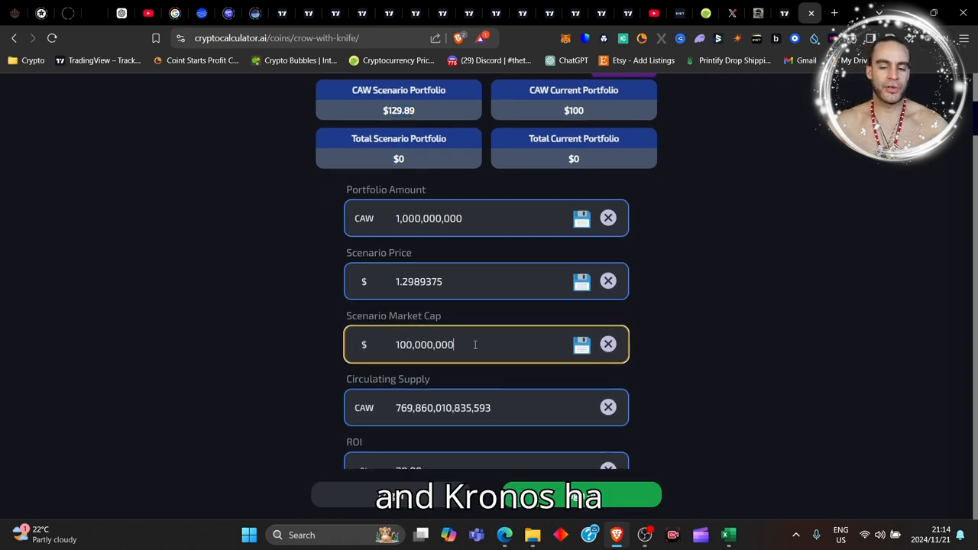
text(0)
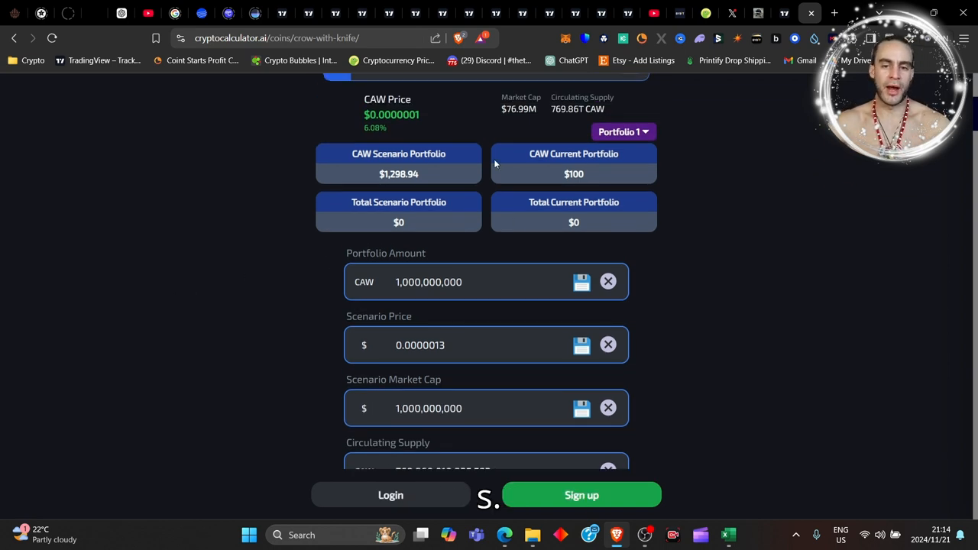
Review the $10 billion scenario giving a $12,989.37 portfolio and 12,889% ROI
scroll(down, 3)
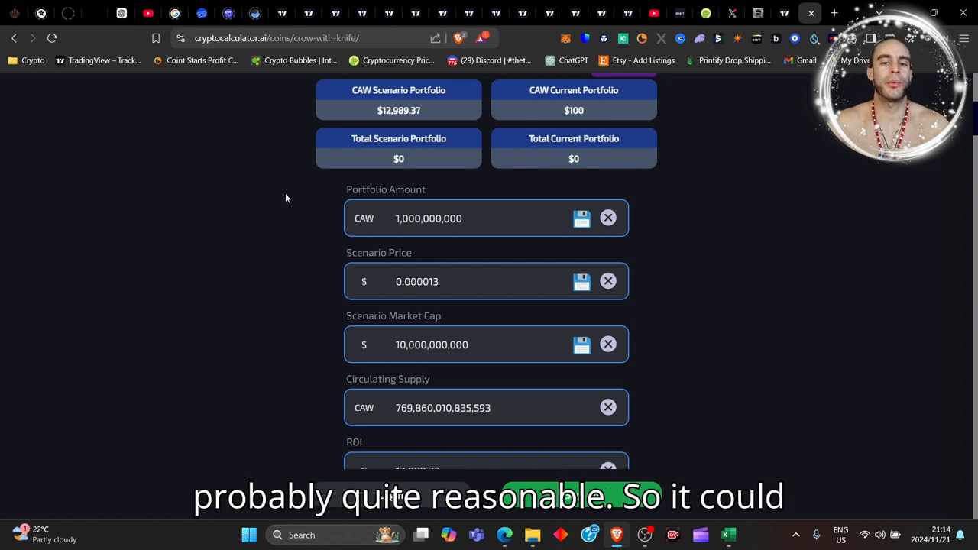
scroll(down, 3)
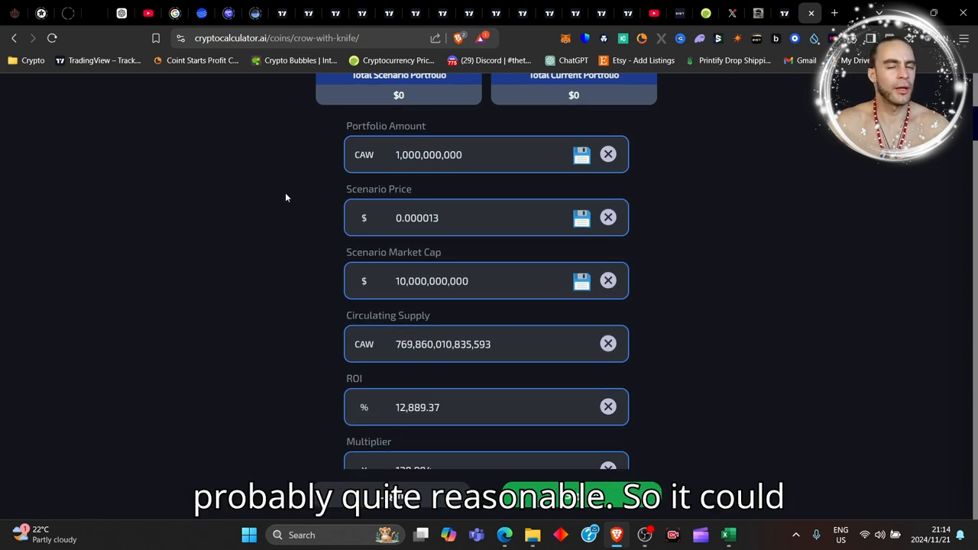
scroll(down, 3)
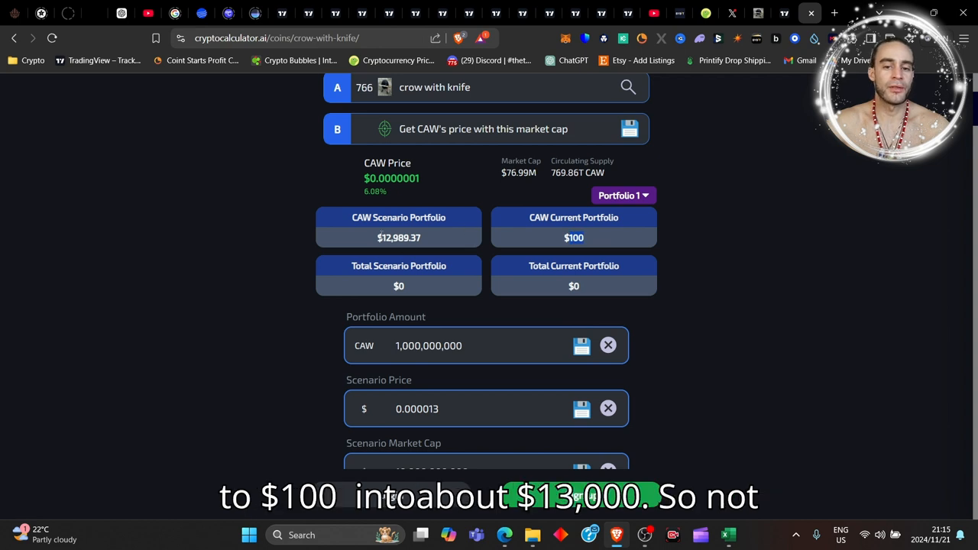
mouse_move(794, 284)
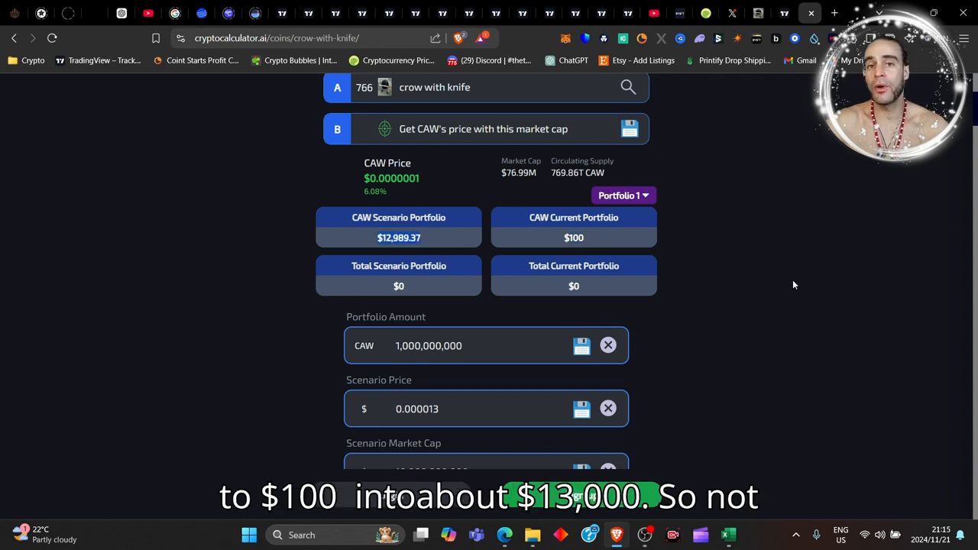
Set the Scenario Market Cap to 30,000,000,000, giving $38,968.12 and a 389.681x multiplier
scroll(down, 3)
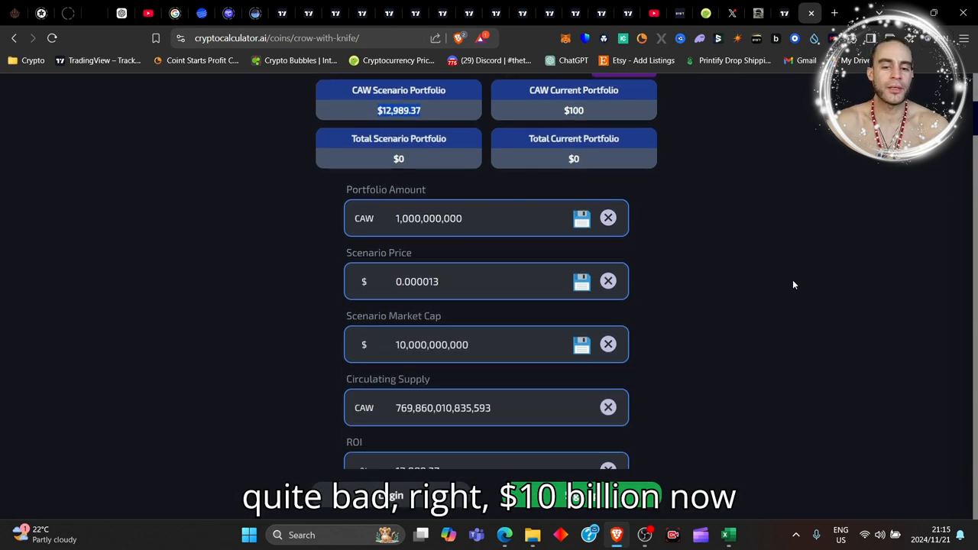
click(458, 345)
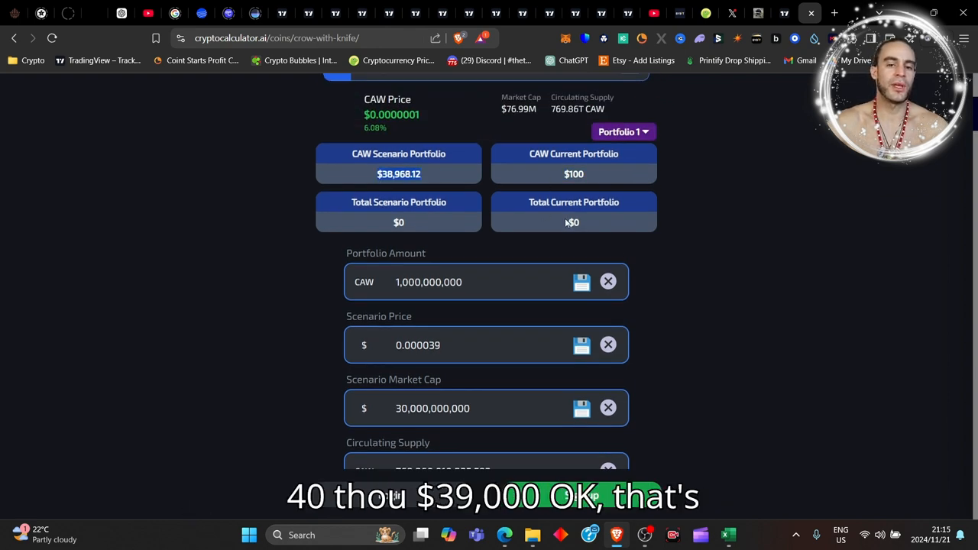
scroll(down, 3)
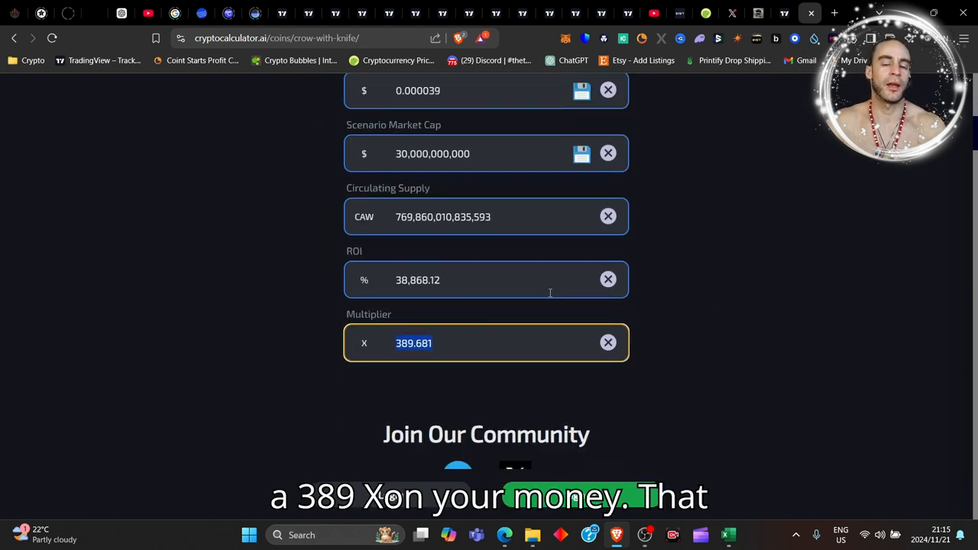
mouse_move(740, 258)
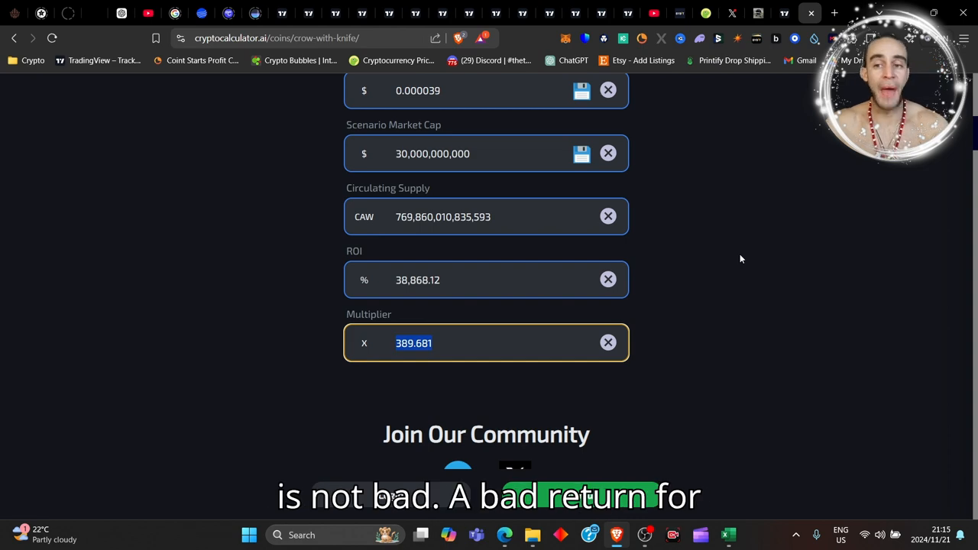
scroll(up, 3)
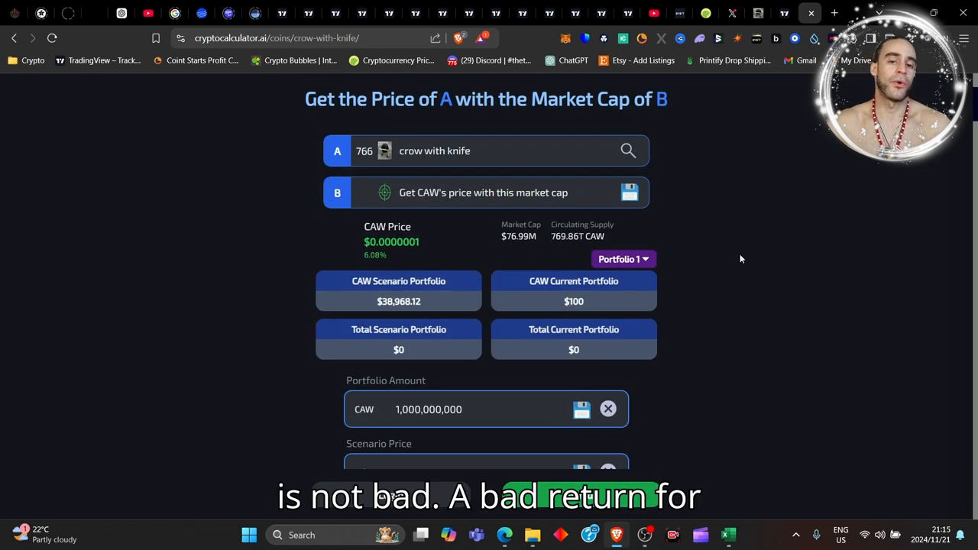
scroll(down, 3)
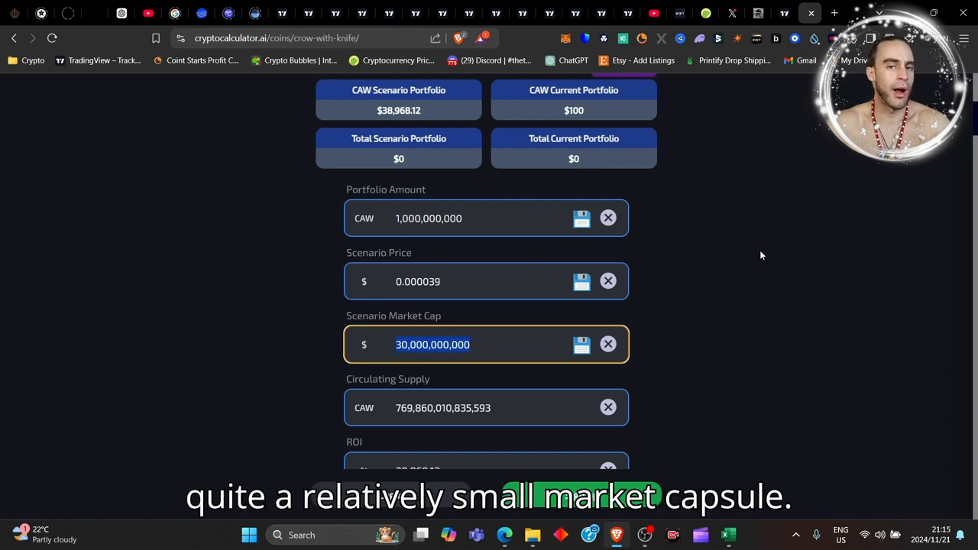
mouse_move(746, 241)
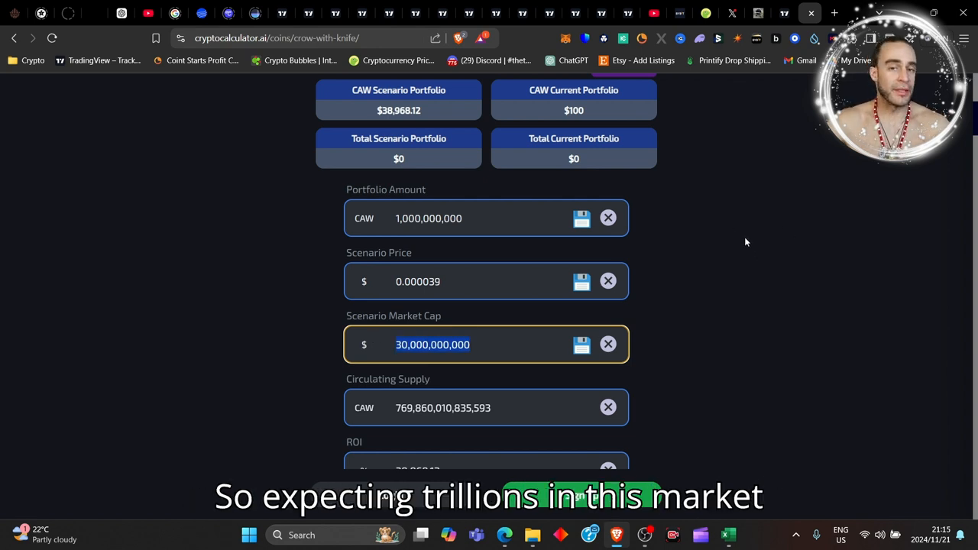